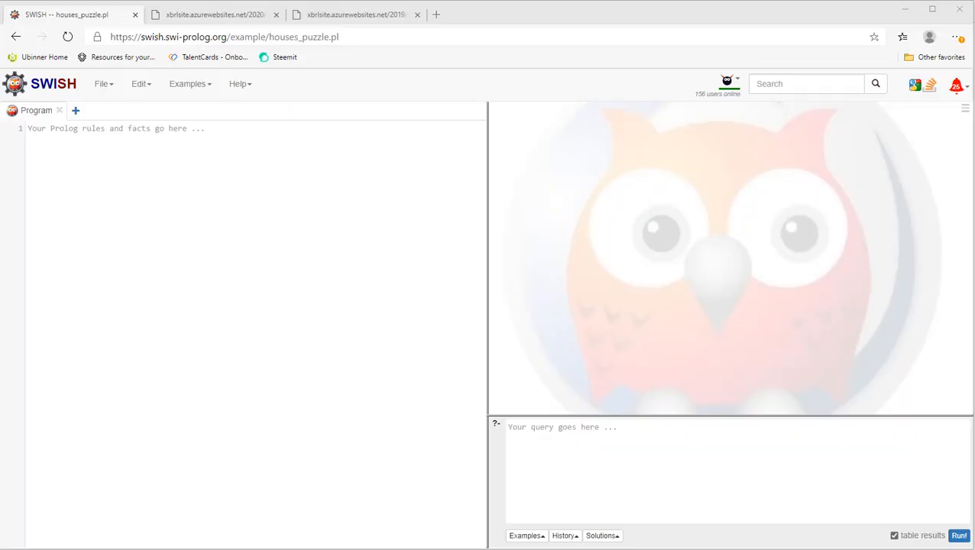
mouse_move(288, 302)
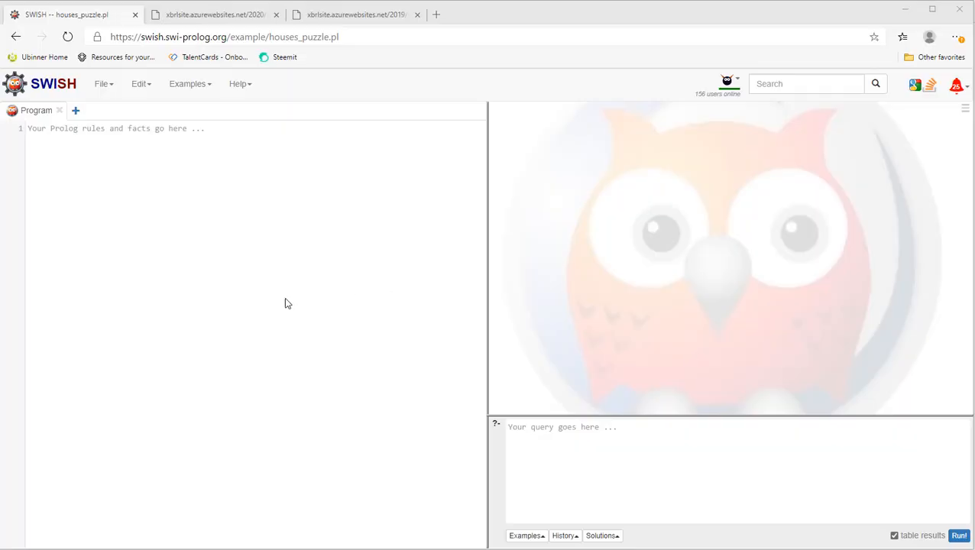
mouse_move(233, 233)
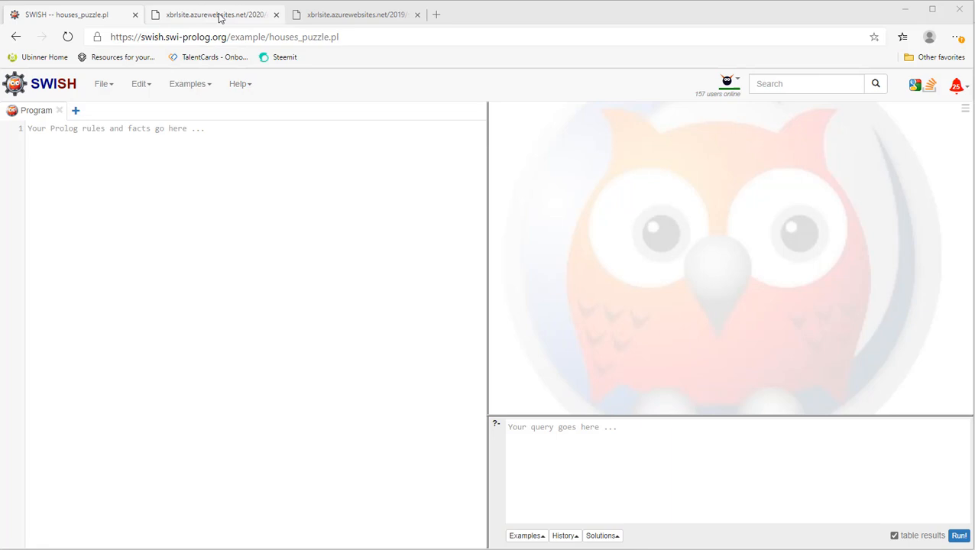
mouse_move(221, 15)
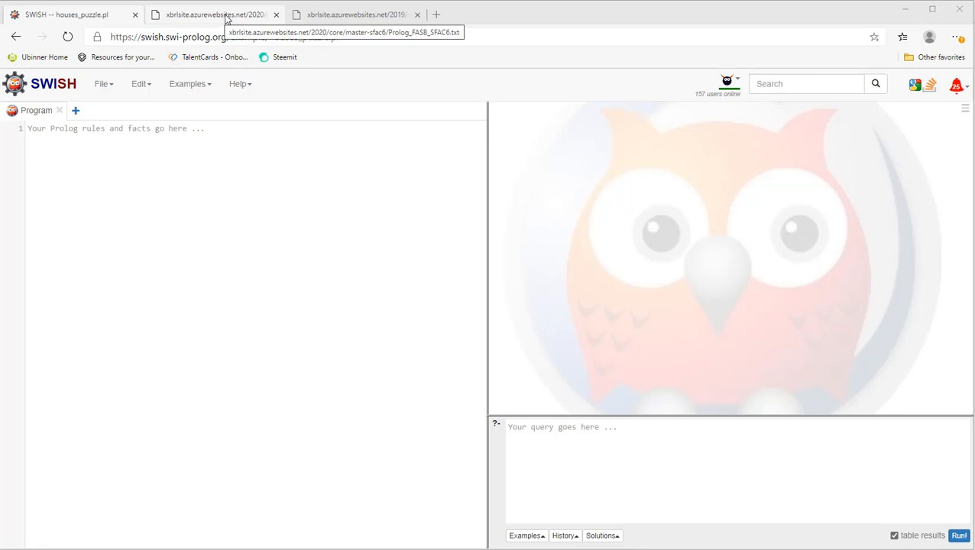
Bring up Prolog_FASB_SFAC6.txt in the browser and select its whole source for copying
left_click(214, 15)
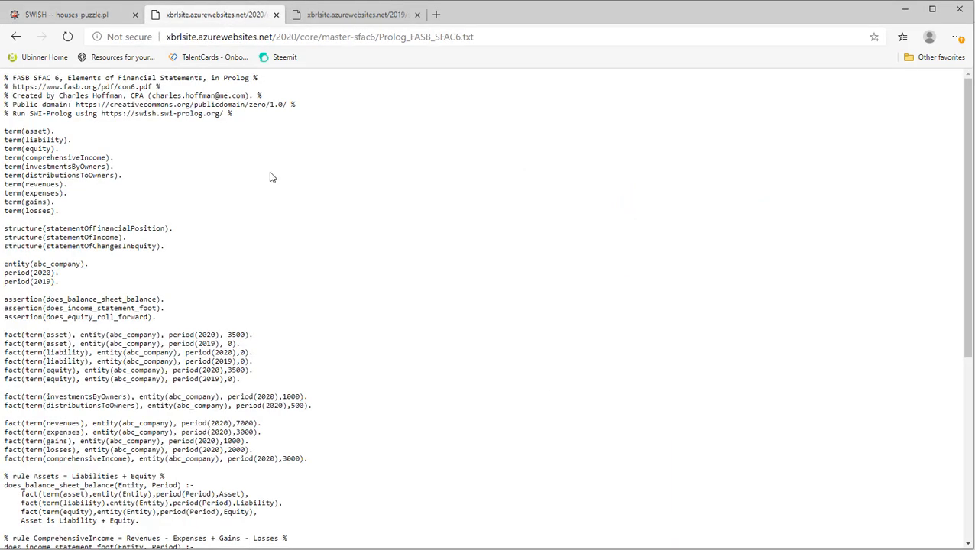
left_click(319, 36)
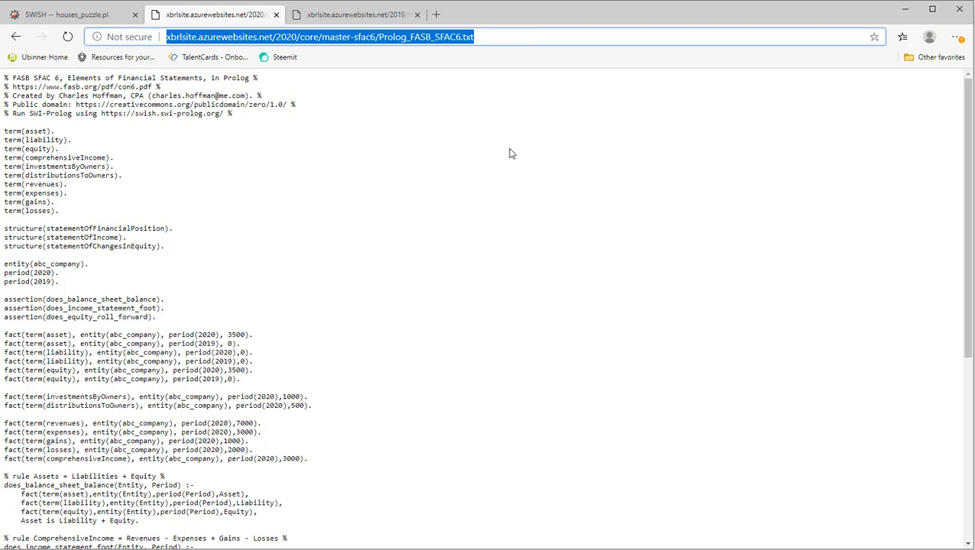
double_click(420, 37)
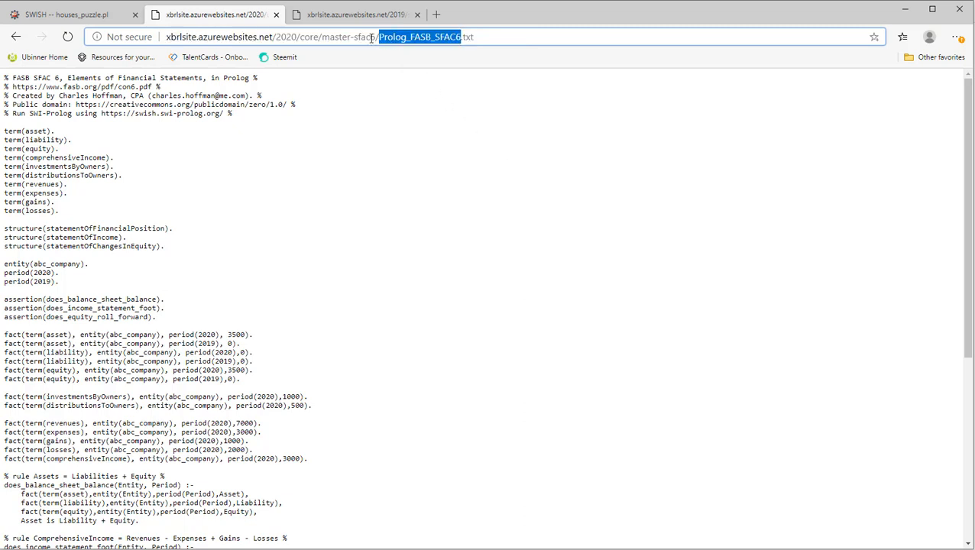
double_click(352, 37)
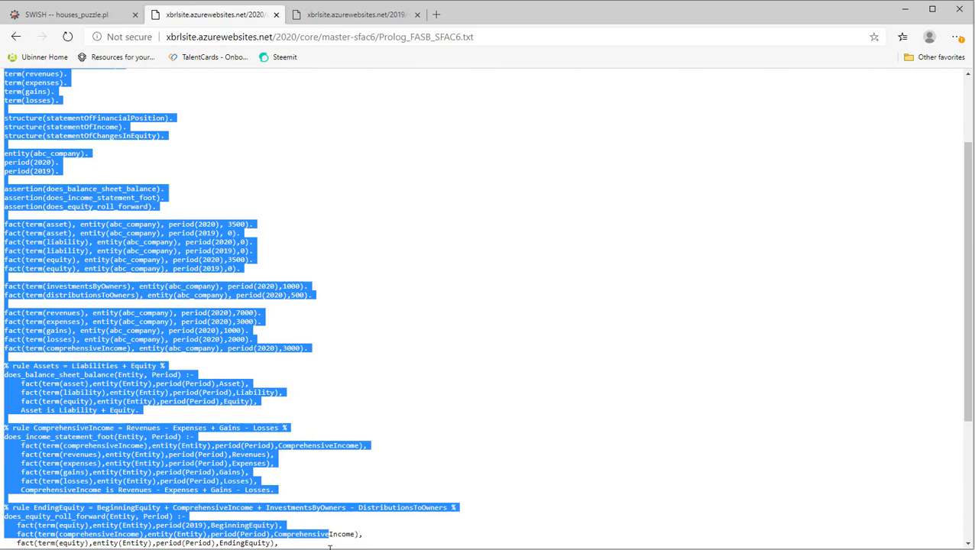
scroll("down", 3)
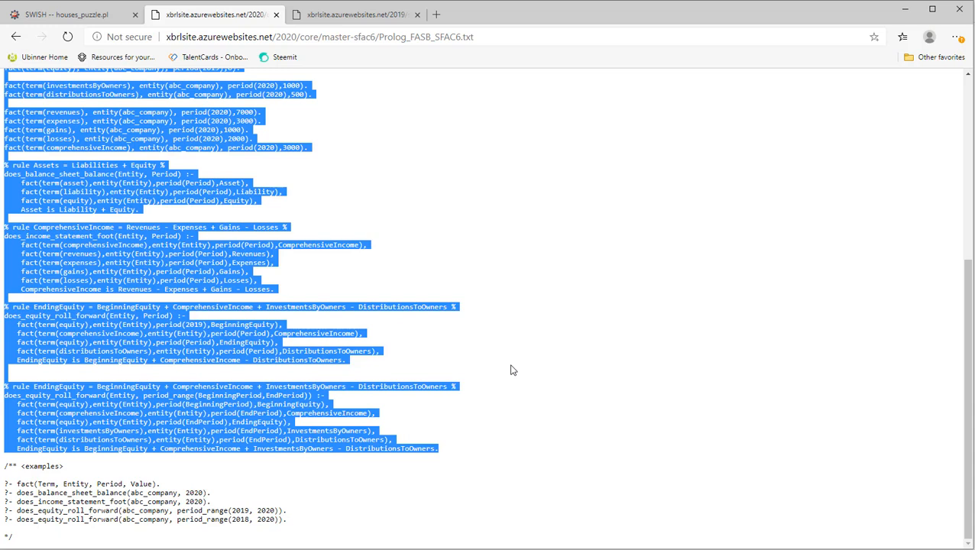
Paste the copied SFAC6 terms, facts and four rules into the SWISH program editor
left_click(64, 14)
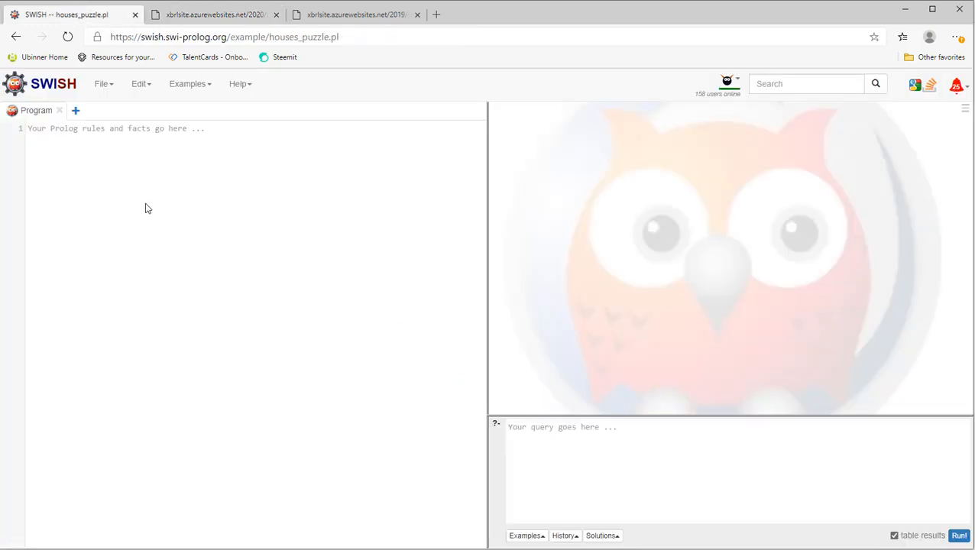
mouse_move(232, 146)
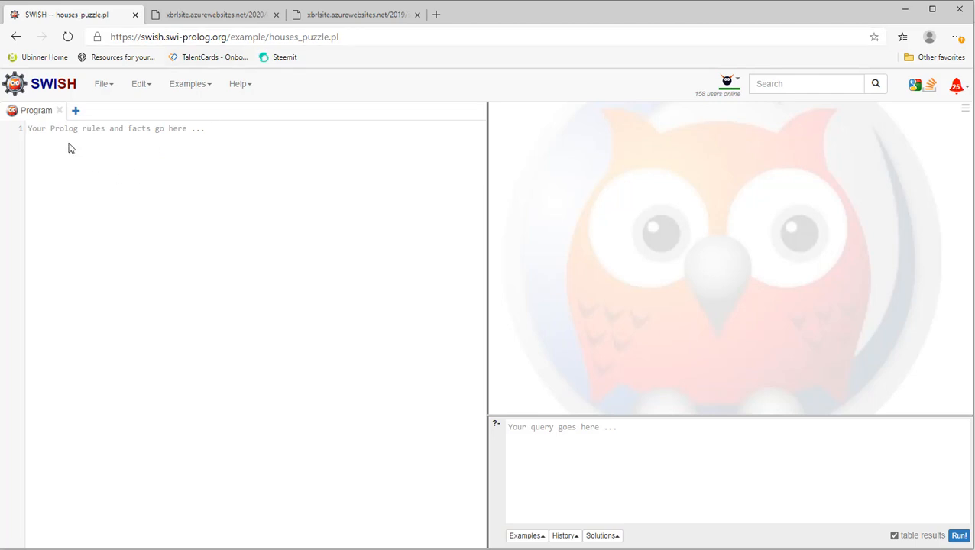
mouse_move(52, 150)
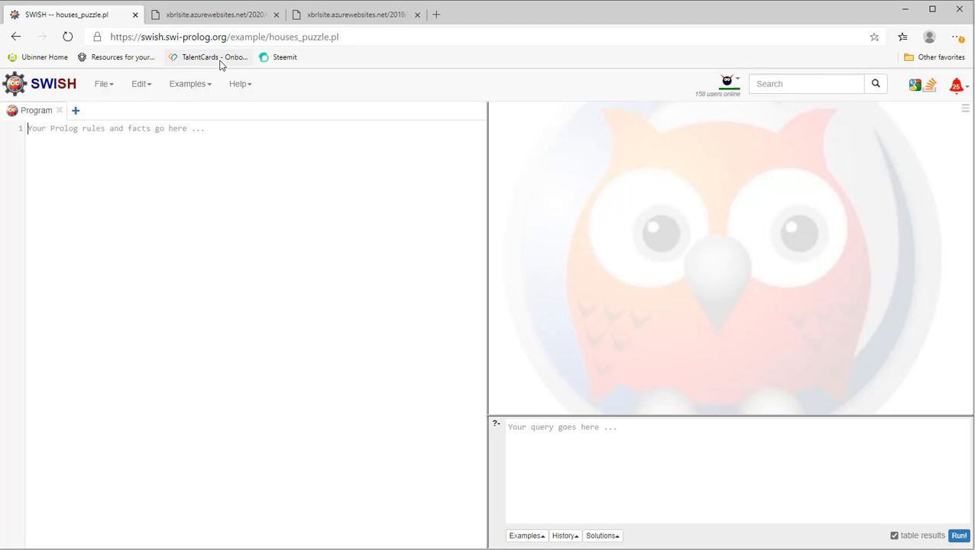
mouse_move(152, 151)
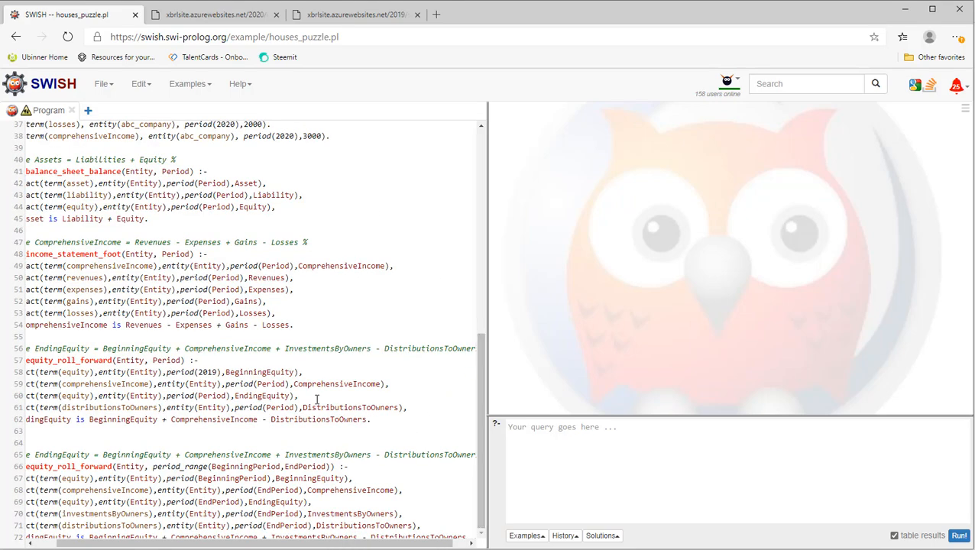
scroll("down", 3)
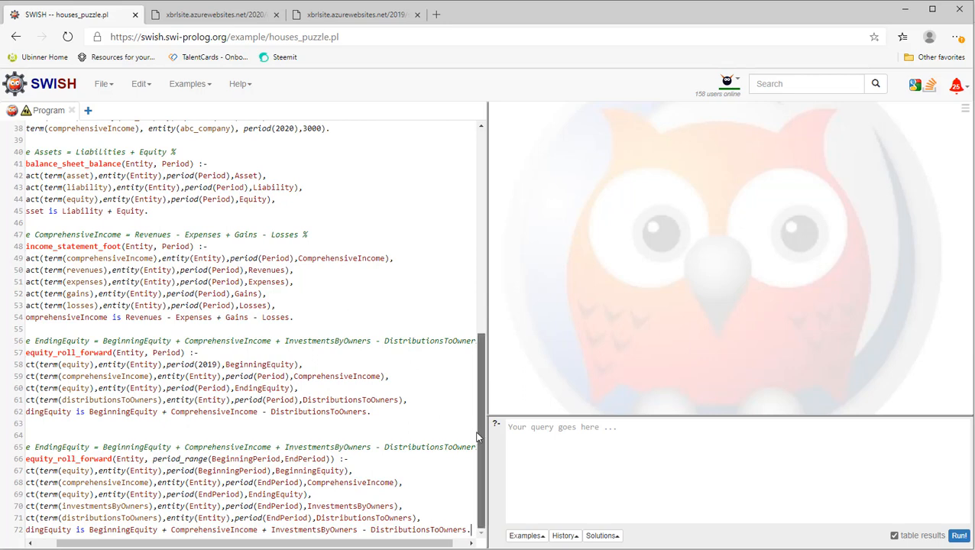
Run fact(Term, Entity, Period, Value). to list all abc_company facts in a results table
left_click(214, 15)
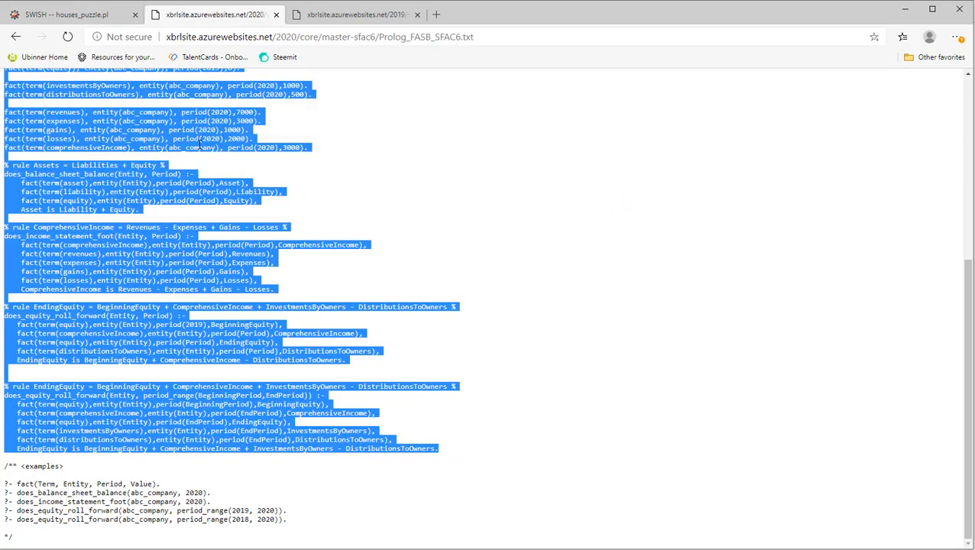
mouse_move(132, 253)
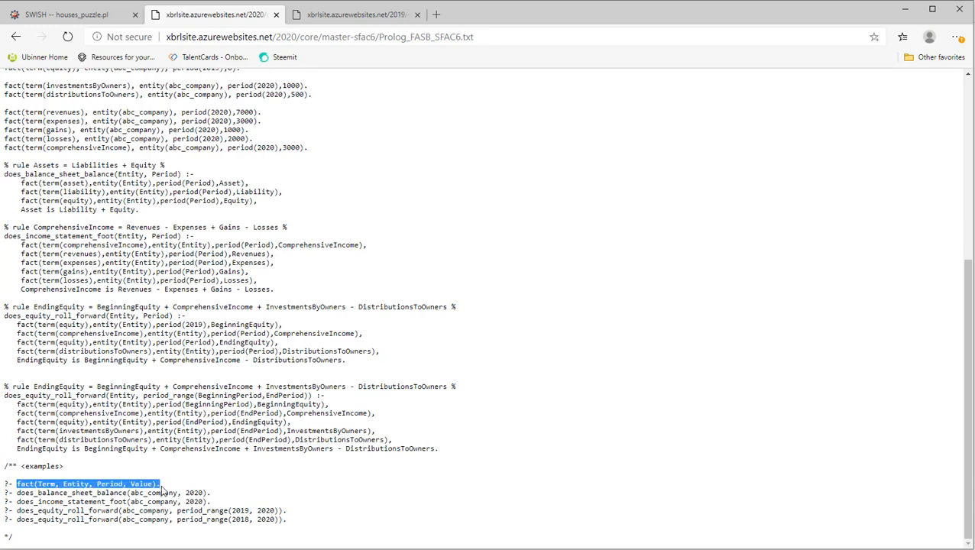
mouse_move(193, 468)
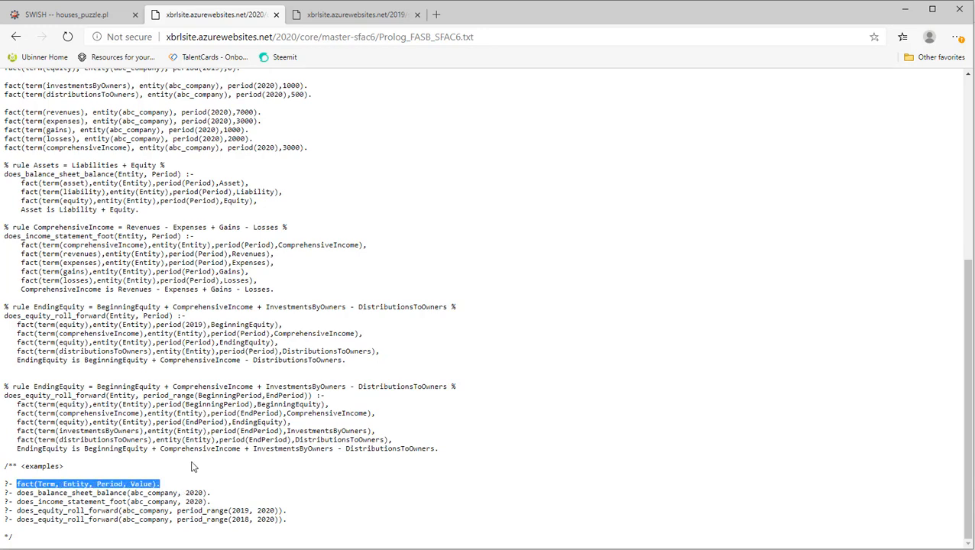
left_click(69, 13)
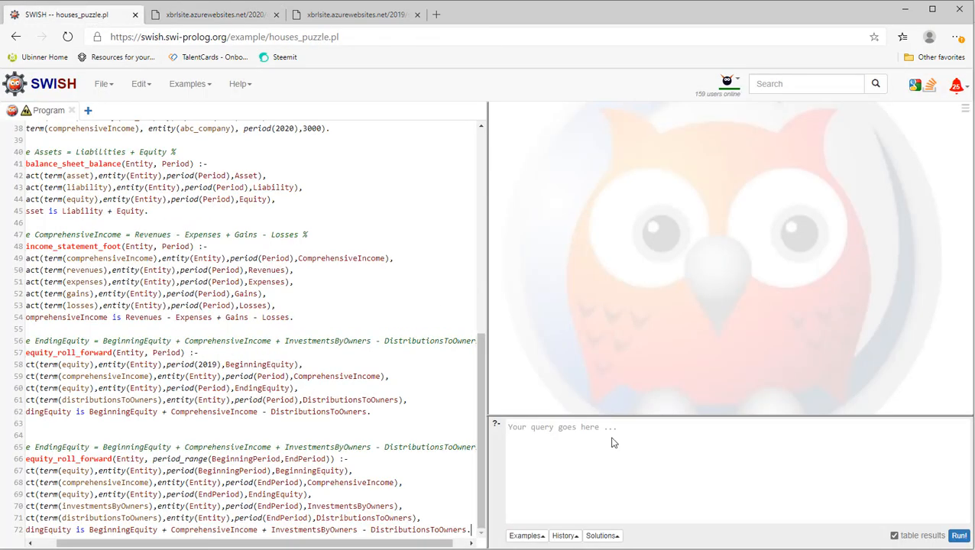
type("fact(Term, Entity, Period, Value).")
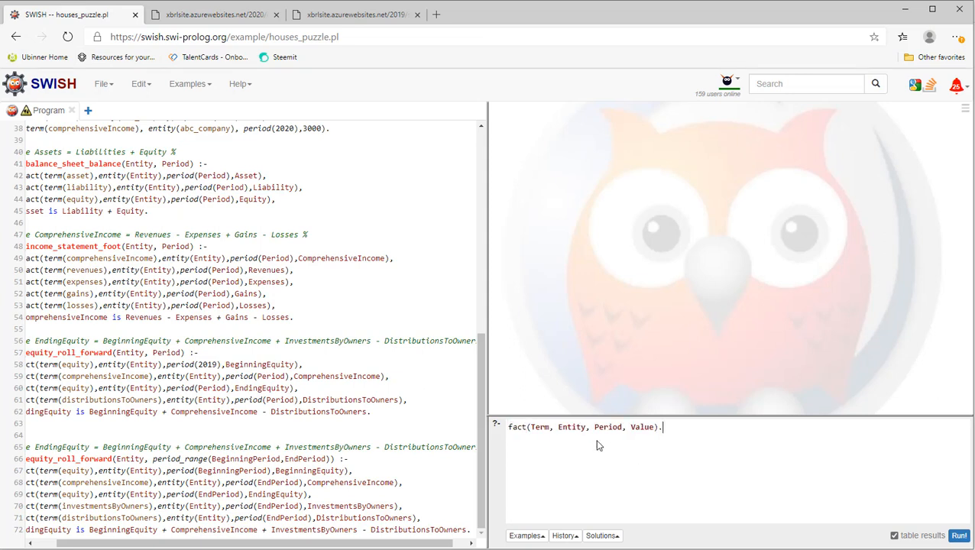
mouse_move(901, 544)
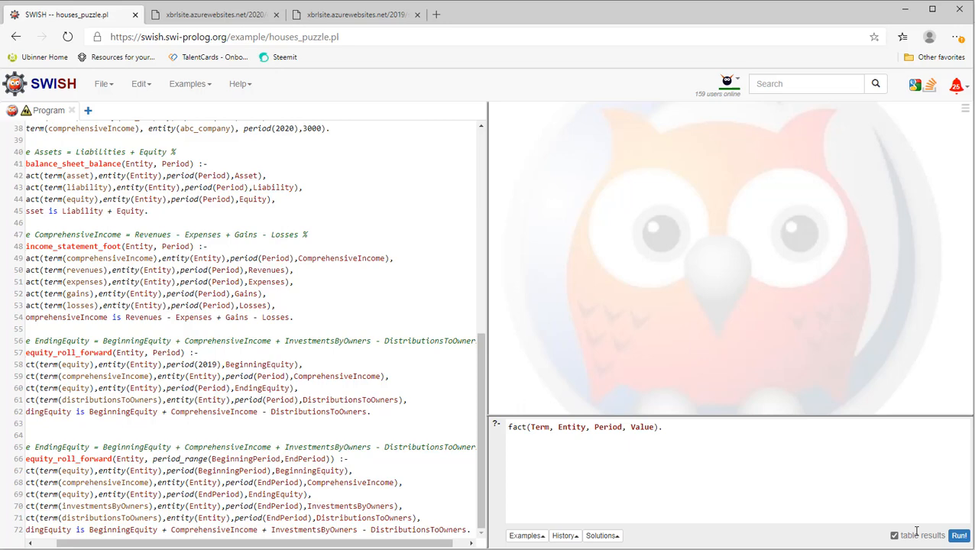
left_click(959, 535)
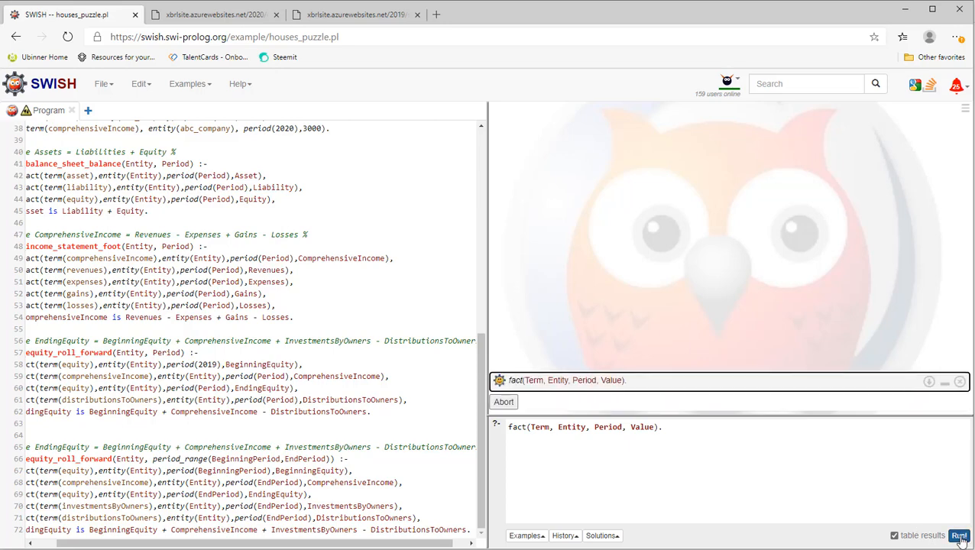
left_click(960, 534)
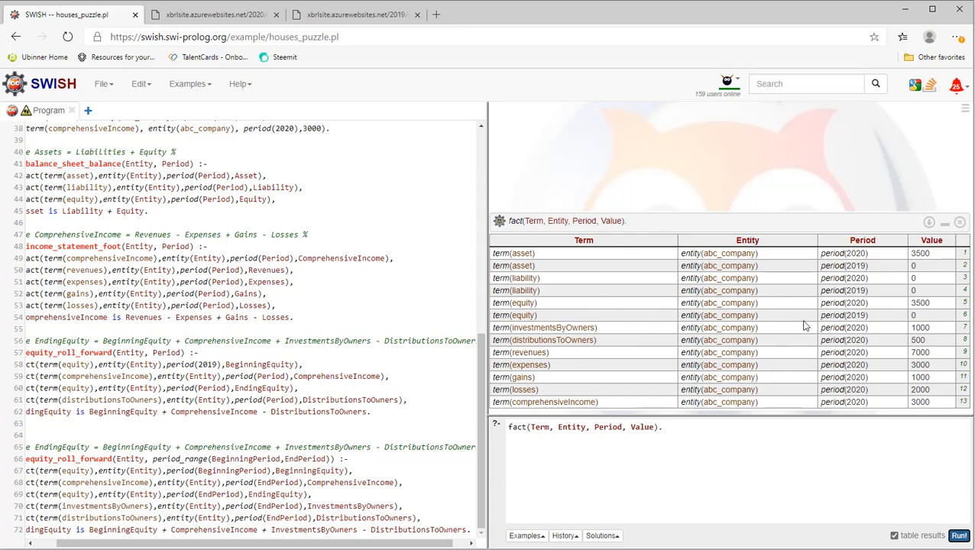
Run does_balance_sheet_balance(abc_company, 2020). and then 2019, both returning true
left_click(214, 13)
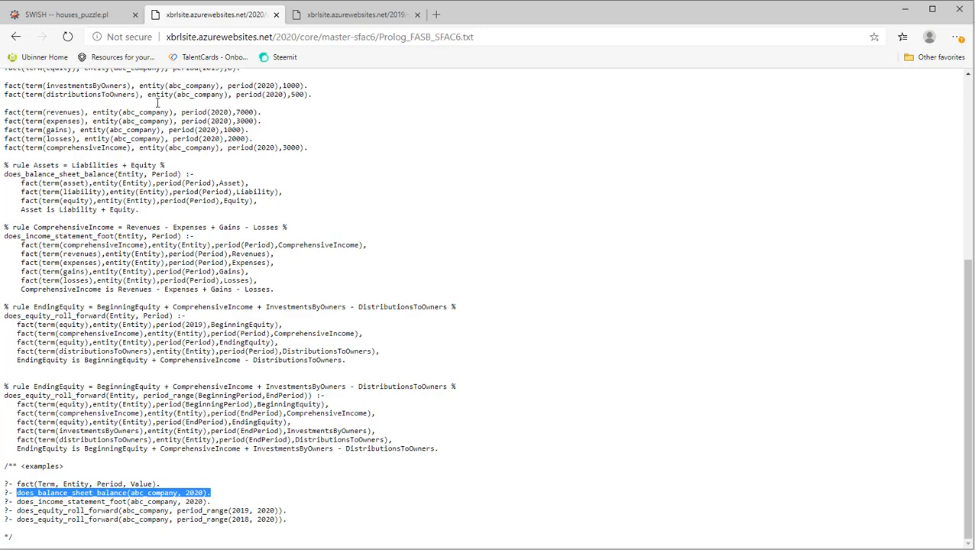
left_click(64, 14)
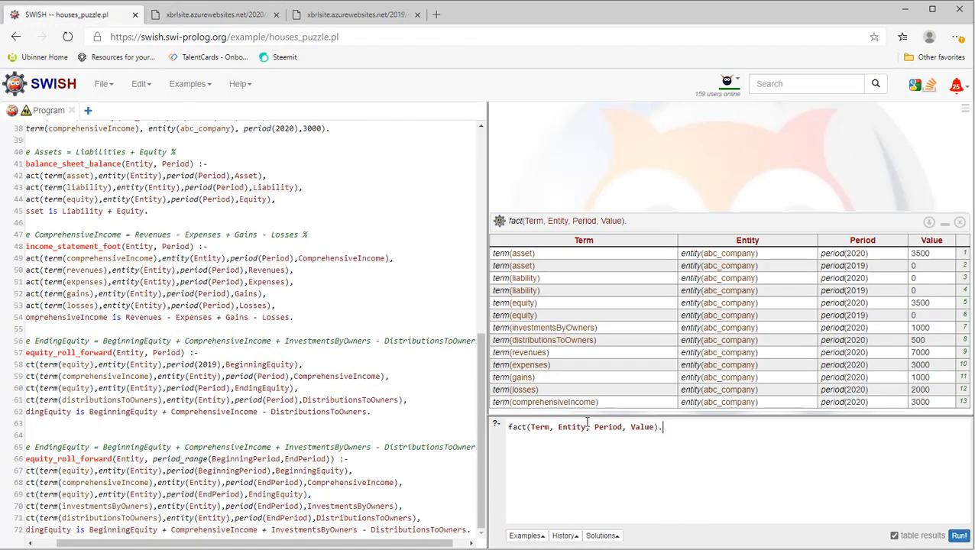
type("does_balance_sheet_balance(abc_company, 2020).")
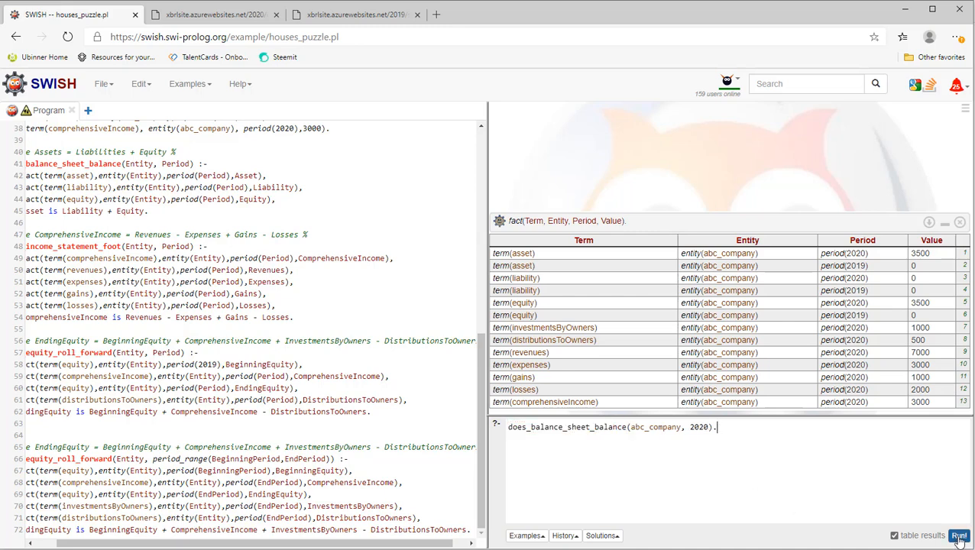
left_click(960, 534)
type("19")
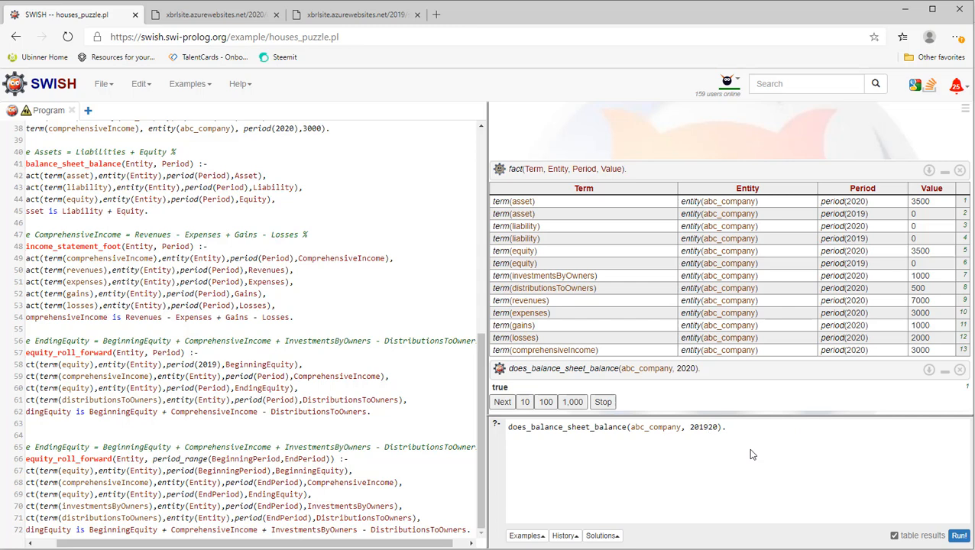
key("BackSpace")
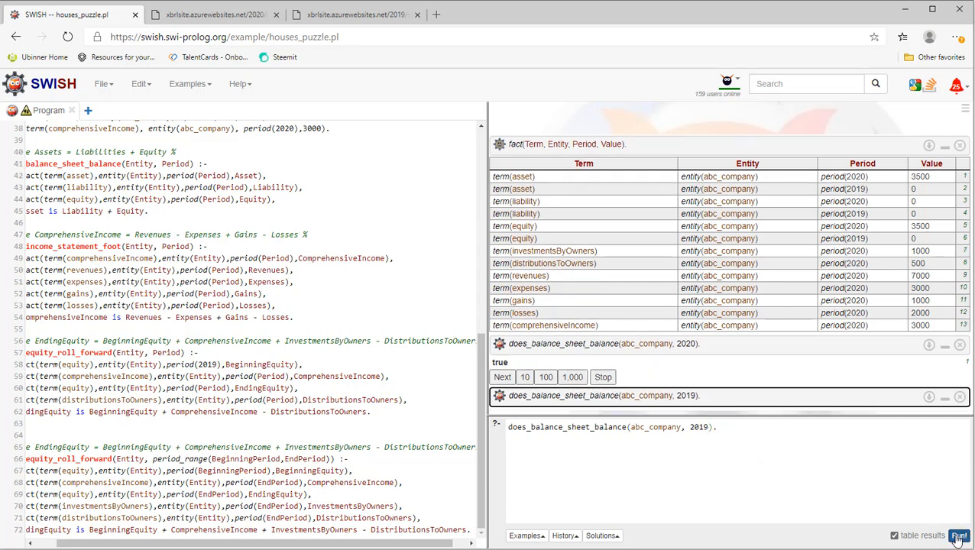
left_click(959, 535)
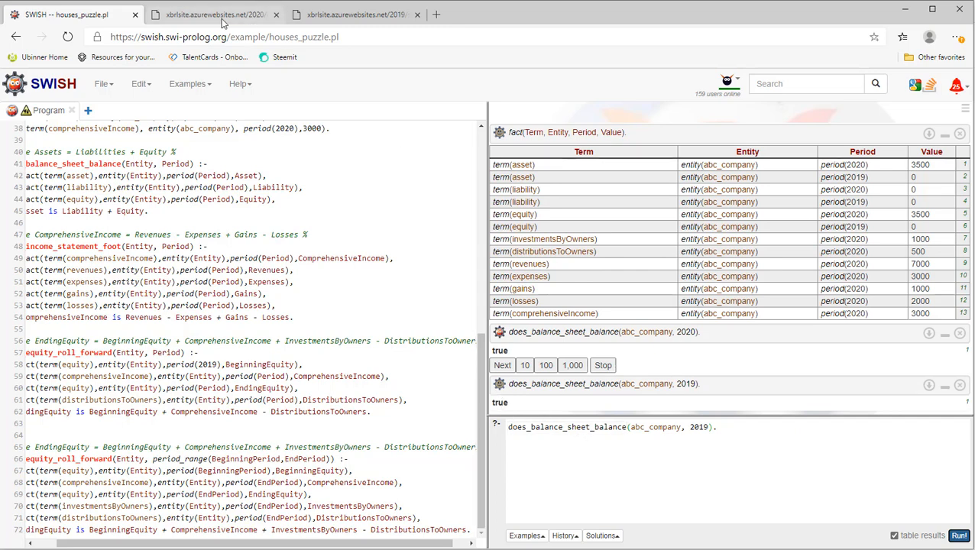
left_click(214, 15)
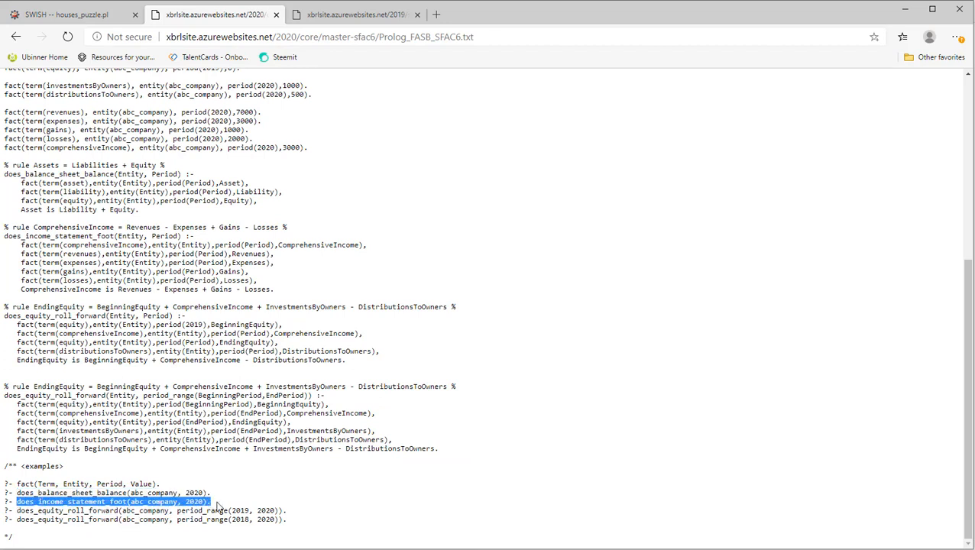
mouse_move(220, 501)
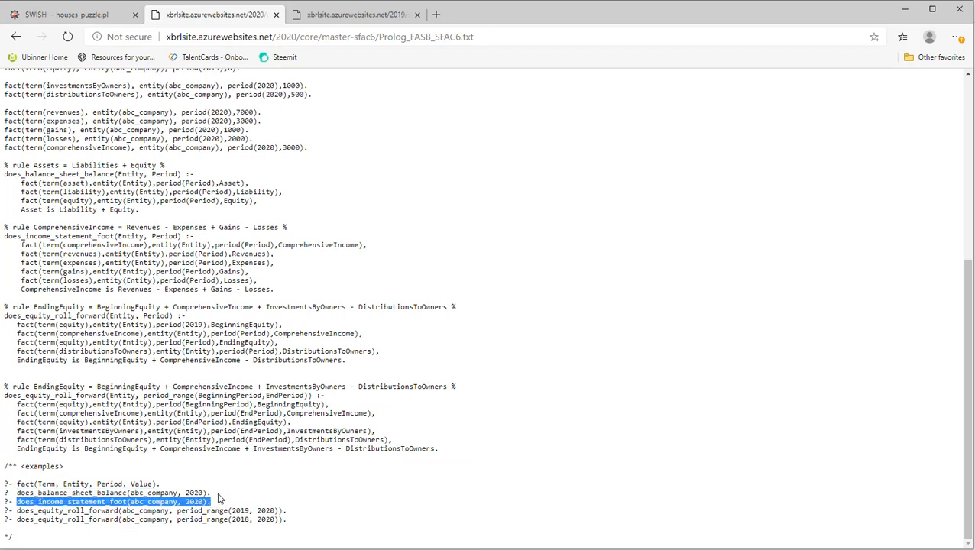
Run does_income_statement_foot(abc_company, 2020). and get true
left_click(69, 14)
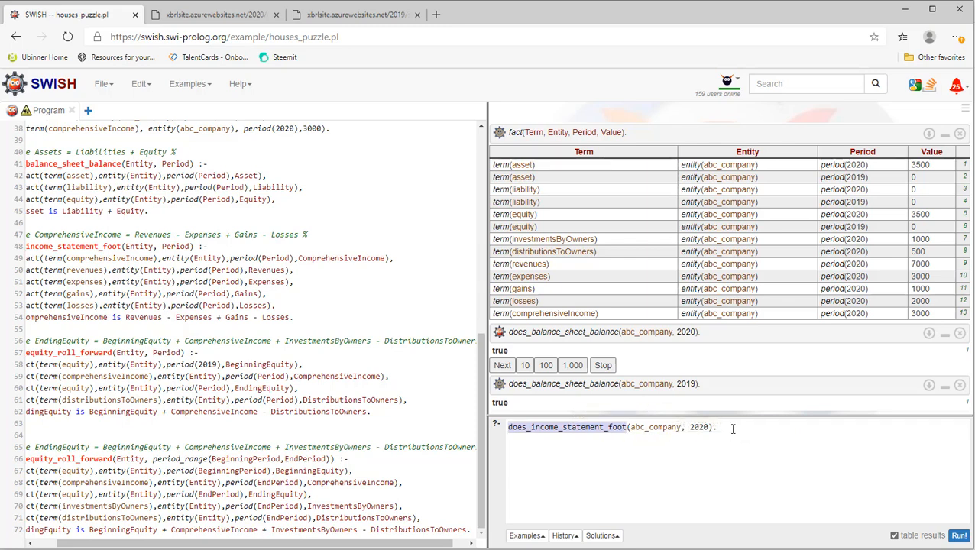
left_click(958, 535)
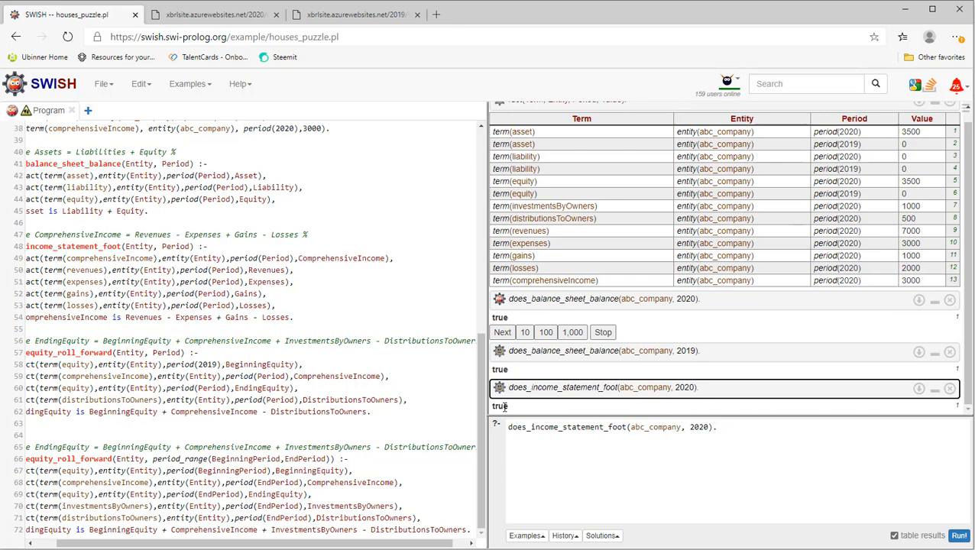
left_click(217, 14)
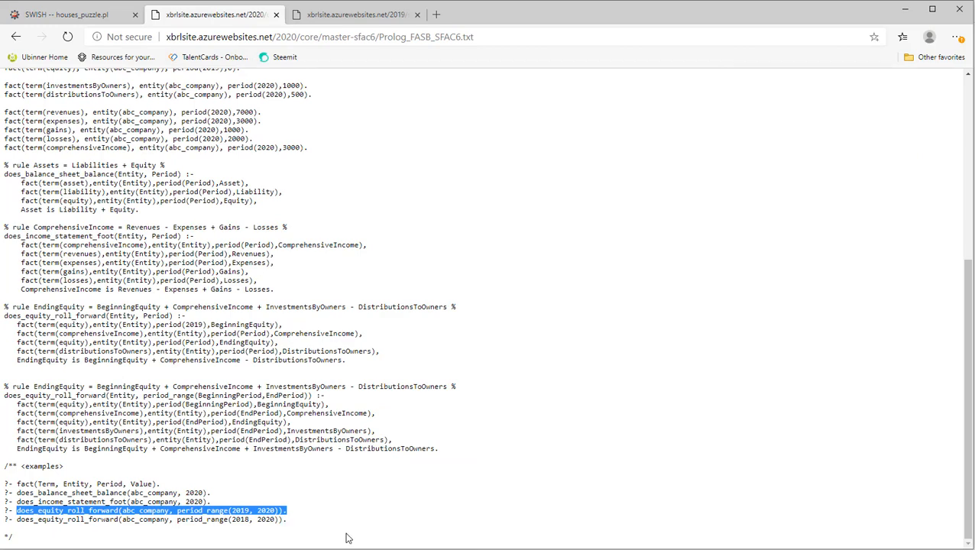
mouse_move(364, 166)
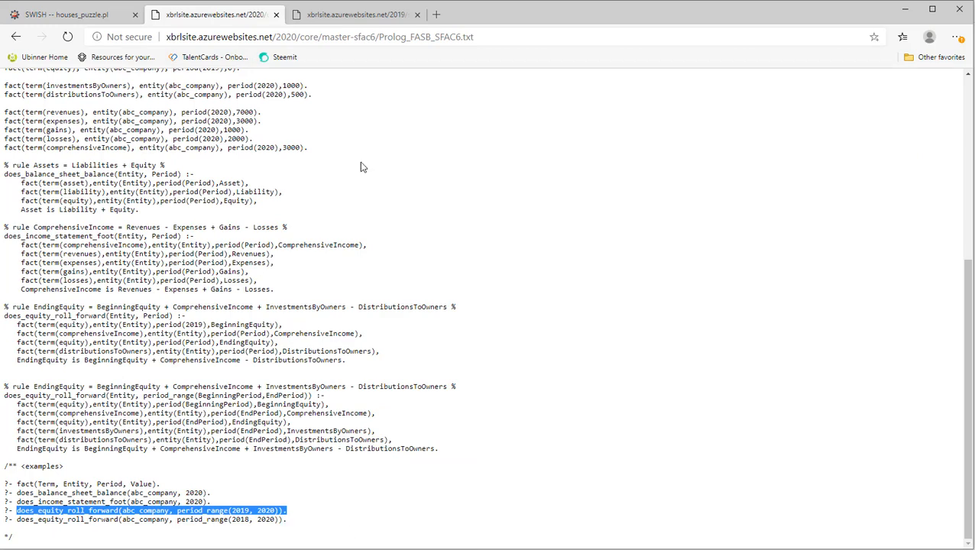
Run does_equity_roll_forward(abc_company, period_range(2019, 2020)). and get true
left_click(69, 14)
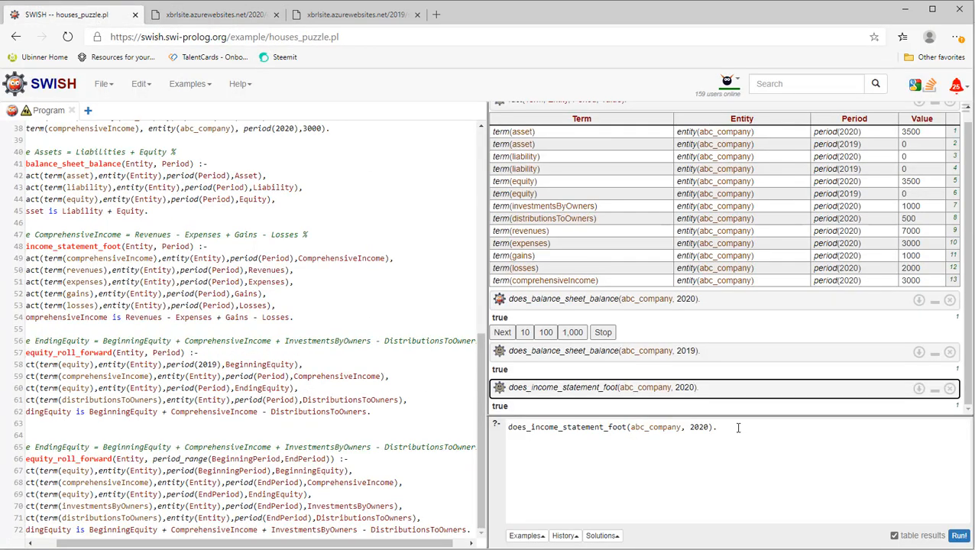
type("does_equity_roll_forward(abc_company, period_range(2019, 2020)).")
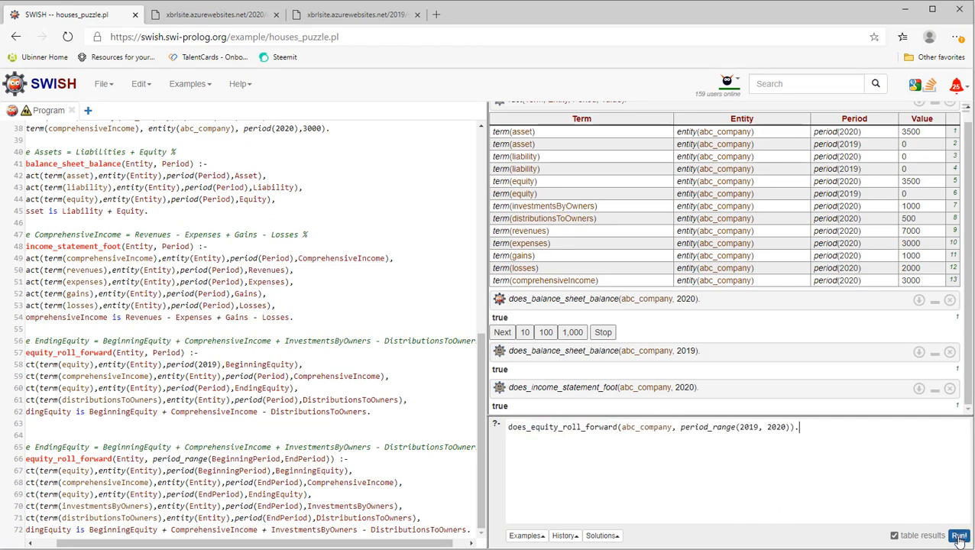
left_click(959, 535)
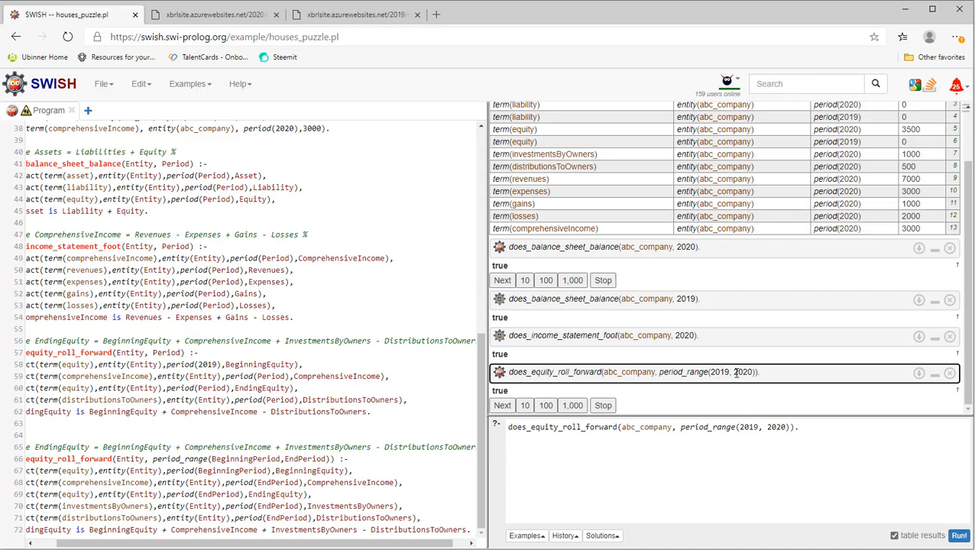
mouse_move(205, 65)
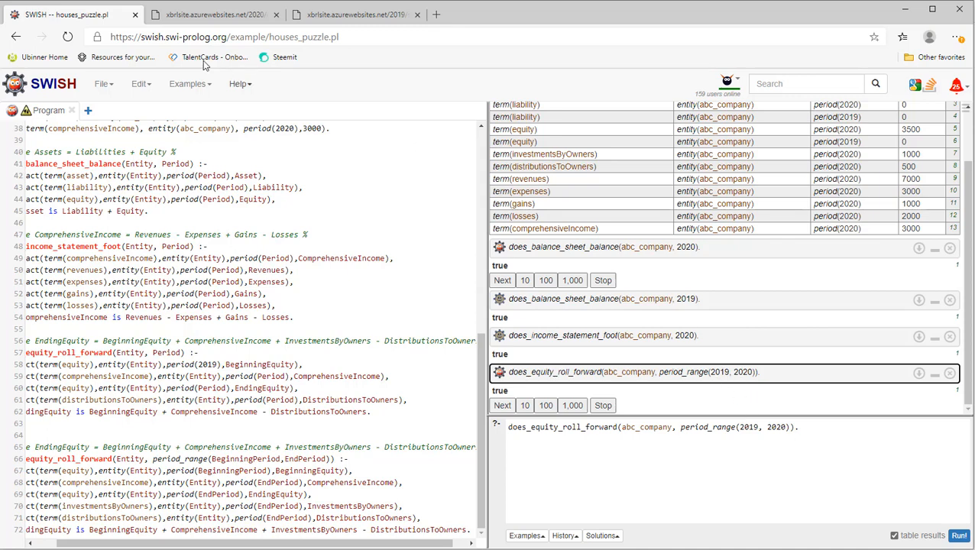
Change the period range to 2018–2020 and rerun the roll-forward, getting false
left_click(214, 14)
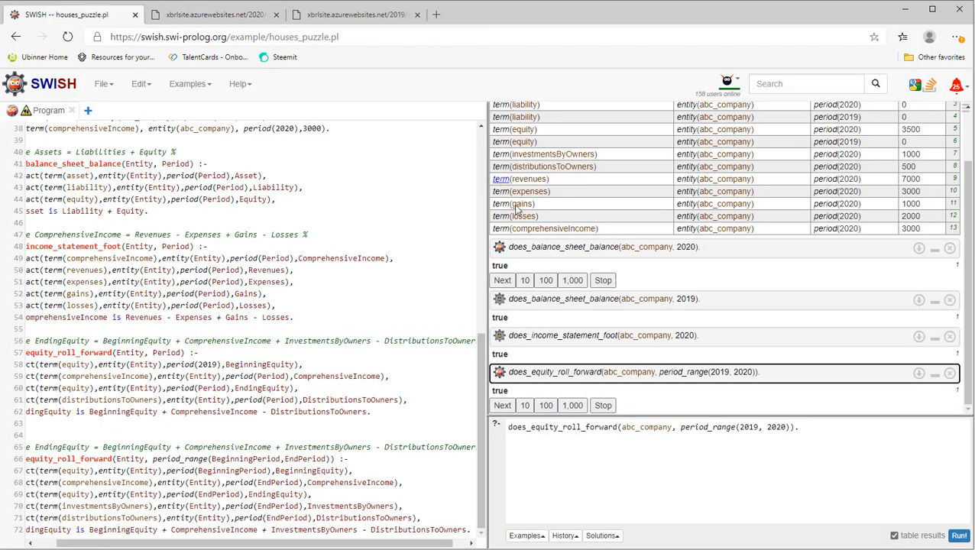
triple_click(654, 426)
type("8")
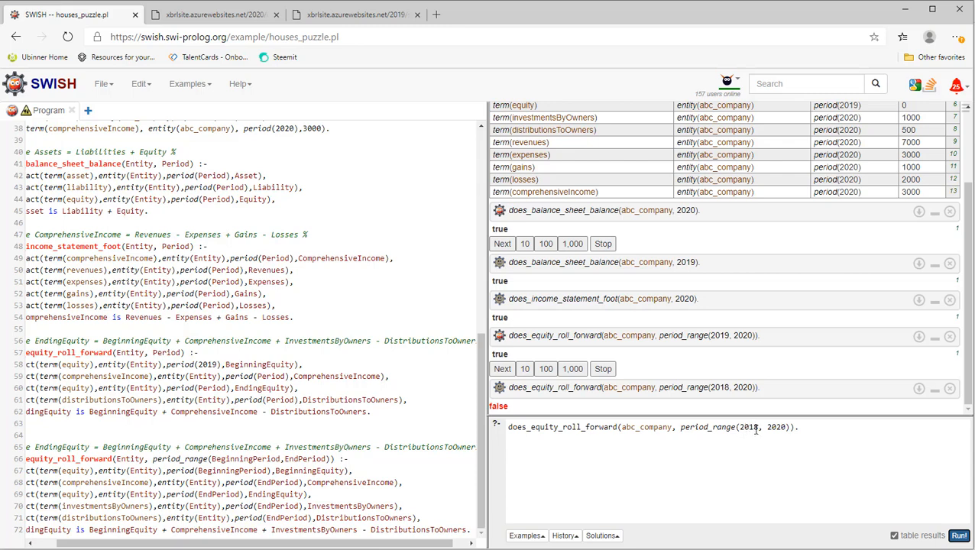
double_click(776, 427)
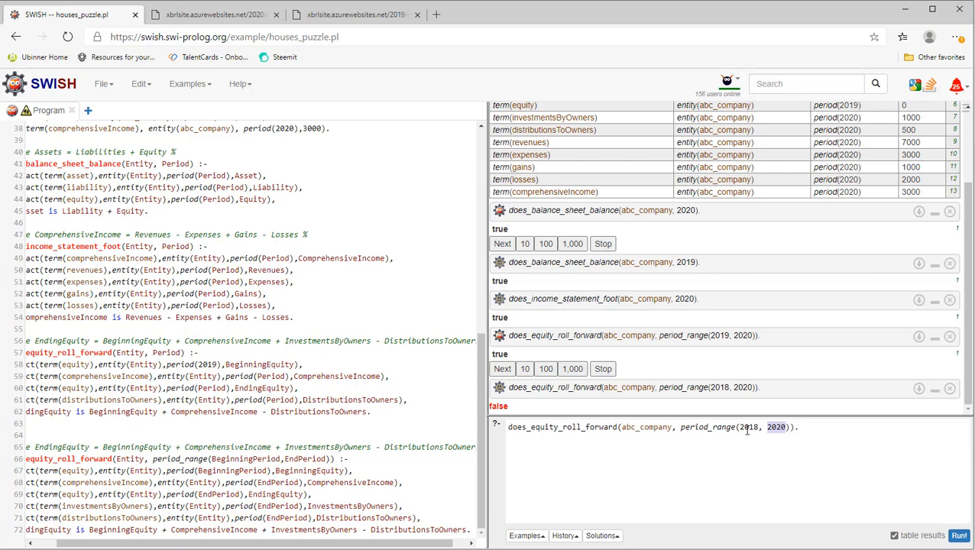
double_click(748, 428)
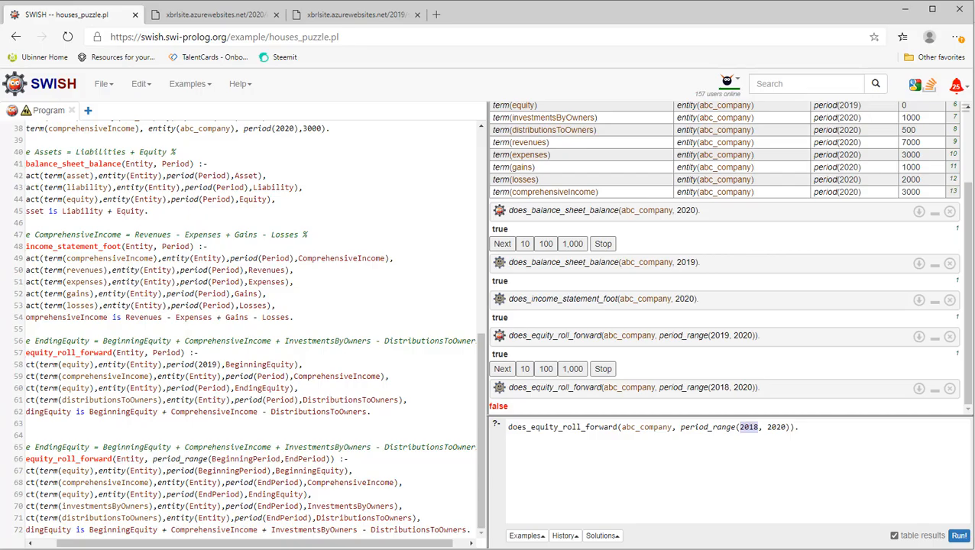
Review the changes-in-equity and balance-sheet renderings in XBRL Cloud, then bring up Microsoft's Prolog file
left_click(352, 14)
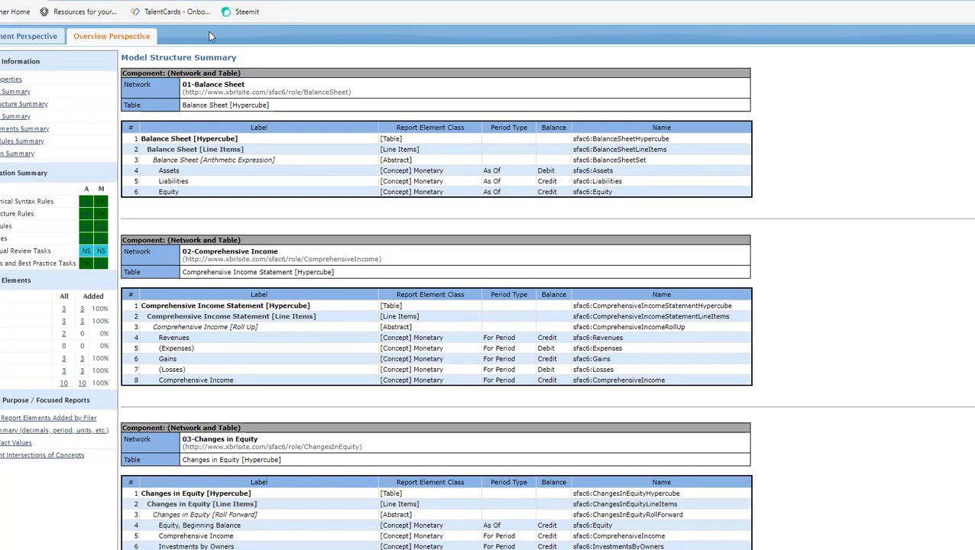
mouse_move(568, 18)
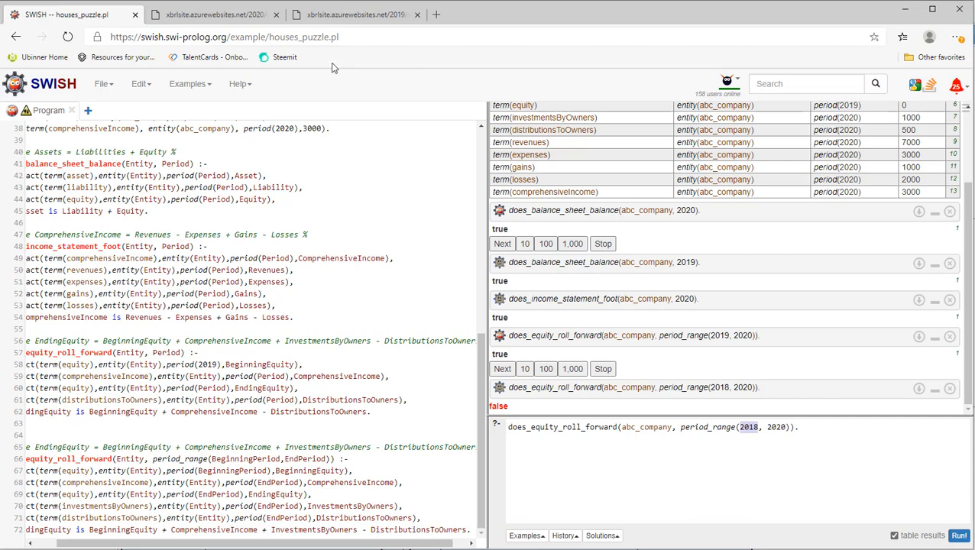
left_click(577, 14)
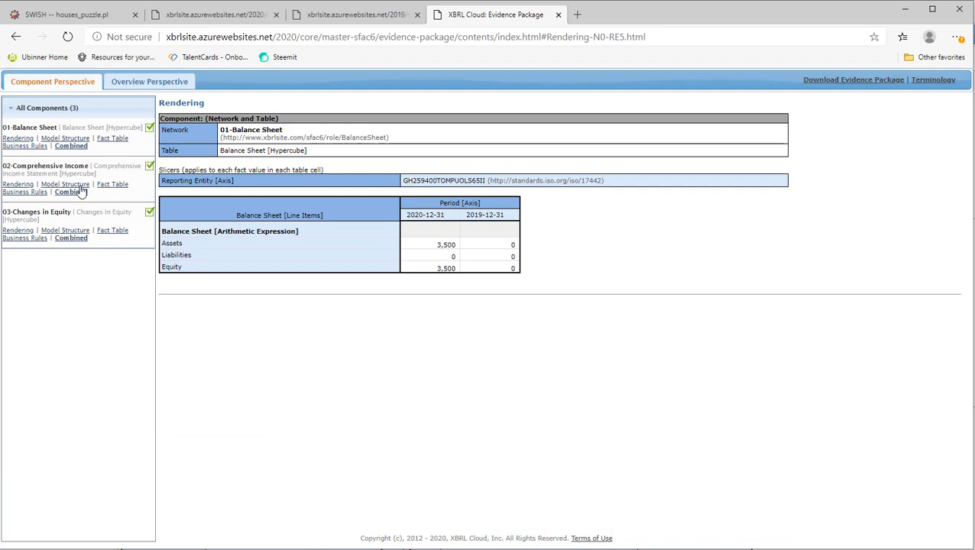
left_click(18, 229)
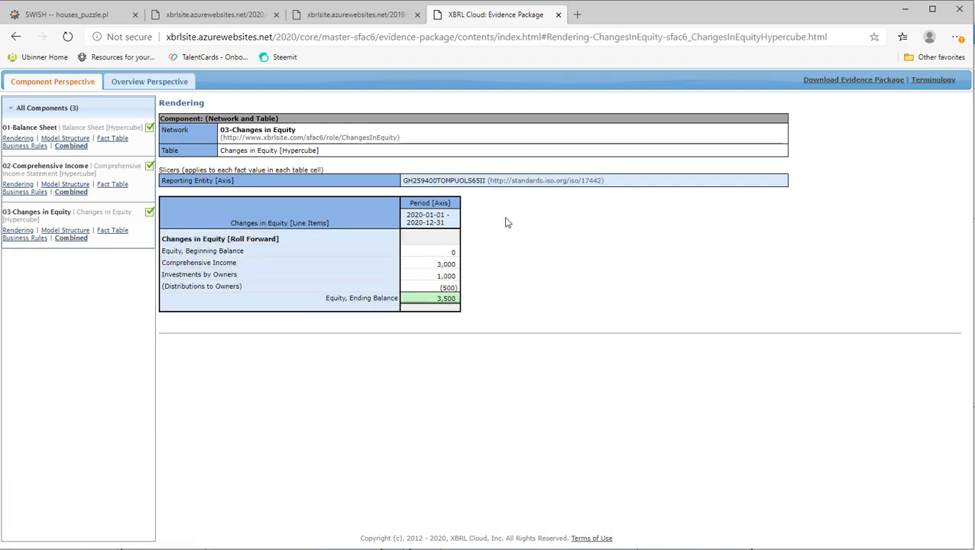
mouse_move(511, 304)
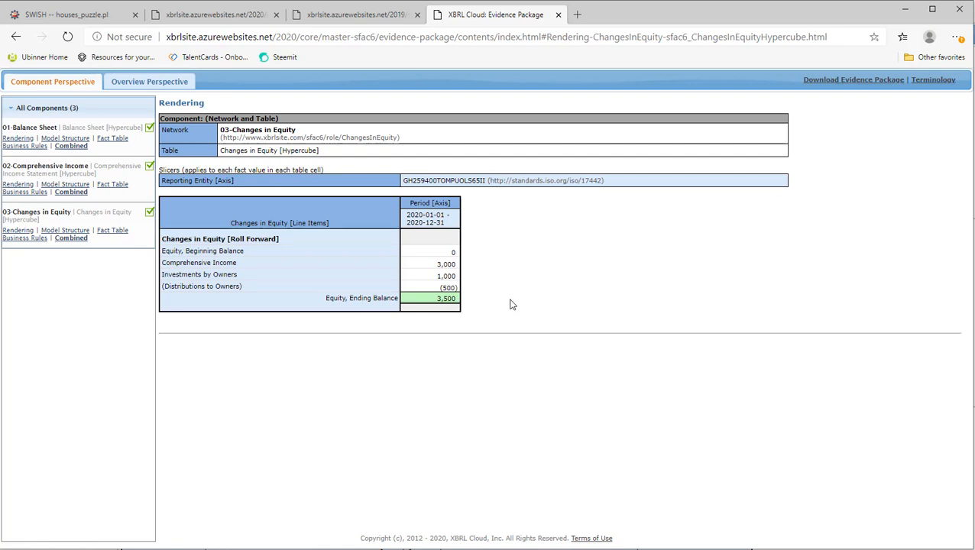
mouse_move(503, 299)
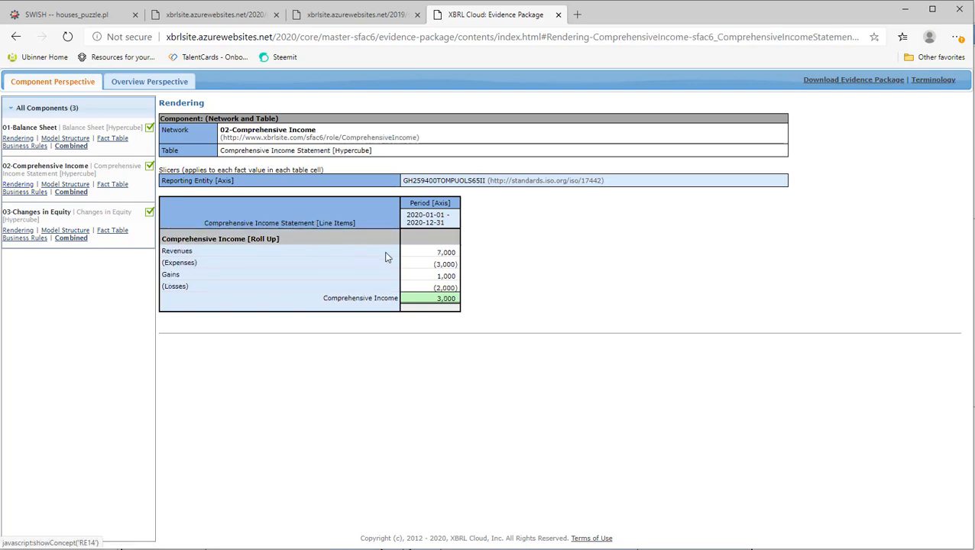
left_click(19, 137)
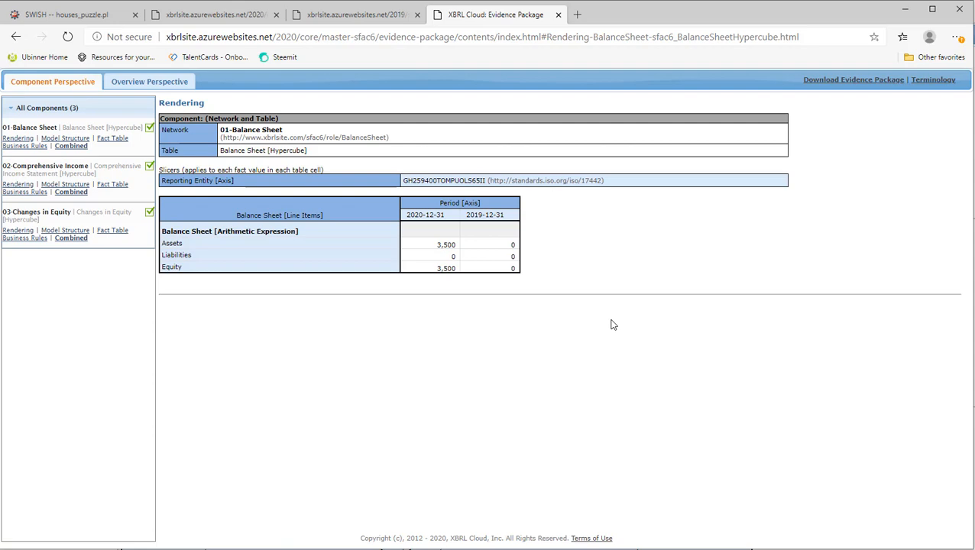
left_click(354, 15)
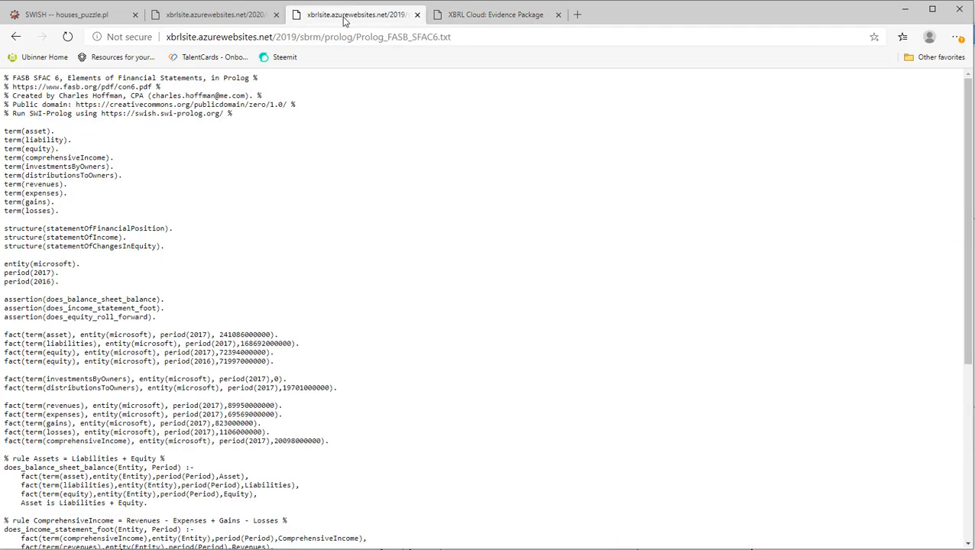
mouse_move(257, 463)
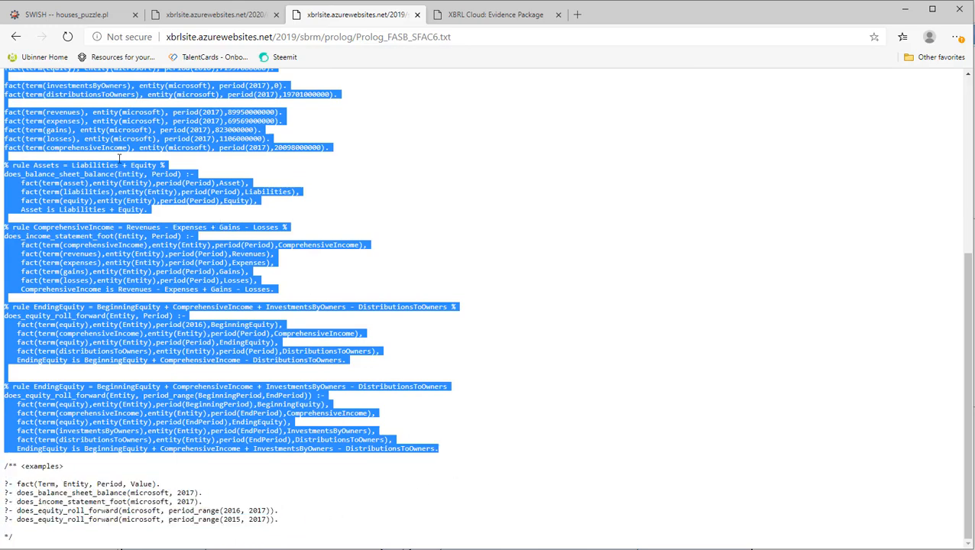
Copy the Microsoft SFAC6 Prolog source and return to the SWISH workspace
left_click(69, 14)
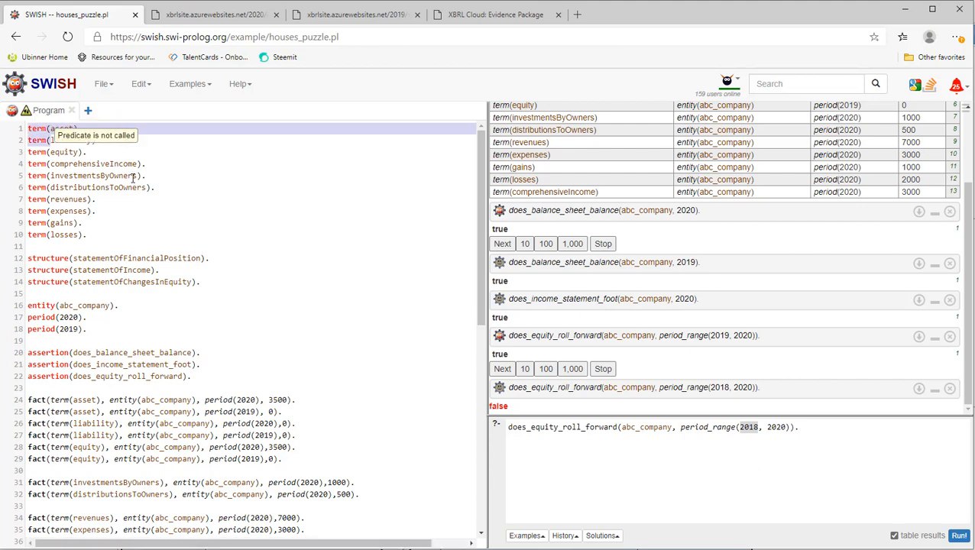
Load Microsoft's program and run does_balance_sheet_balance(microsoft, 2017)., returning true
scroll("down", 3)
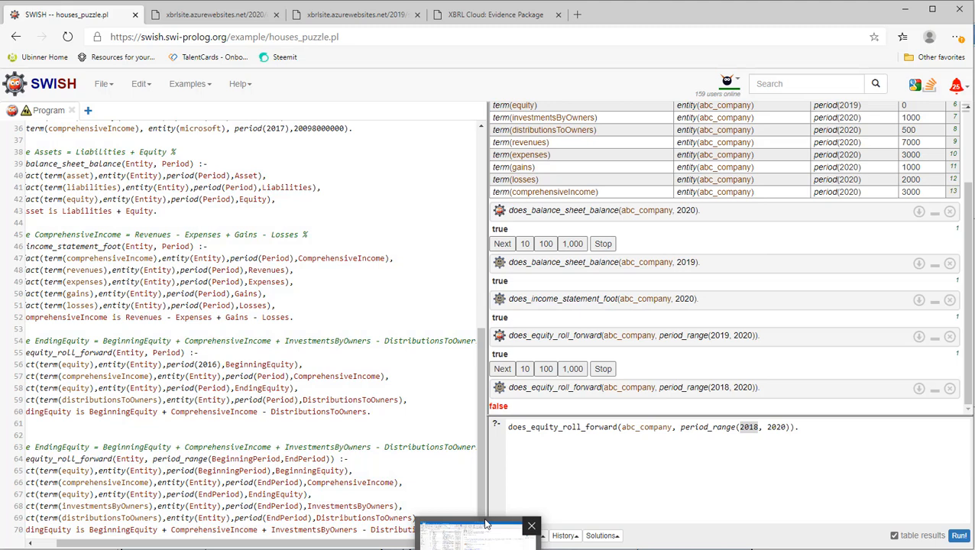
left_click(214, 14)
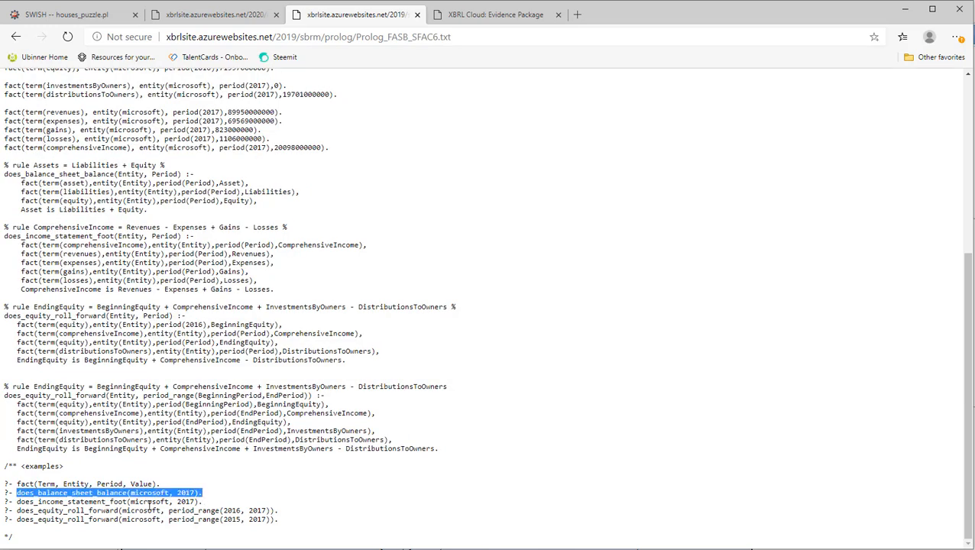
left_click(69, 14)
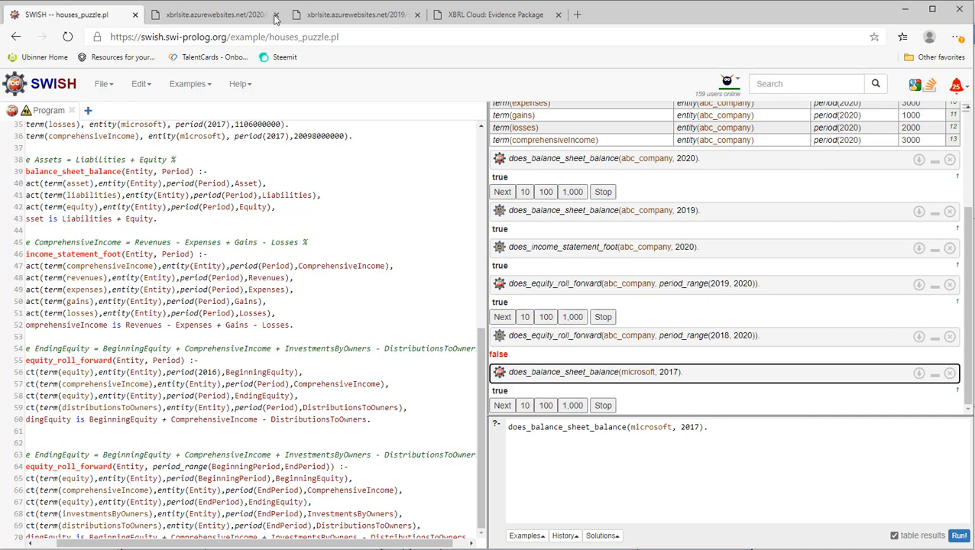
left_click(355, 14)
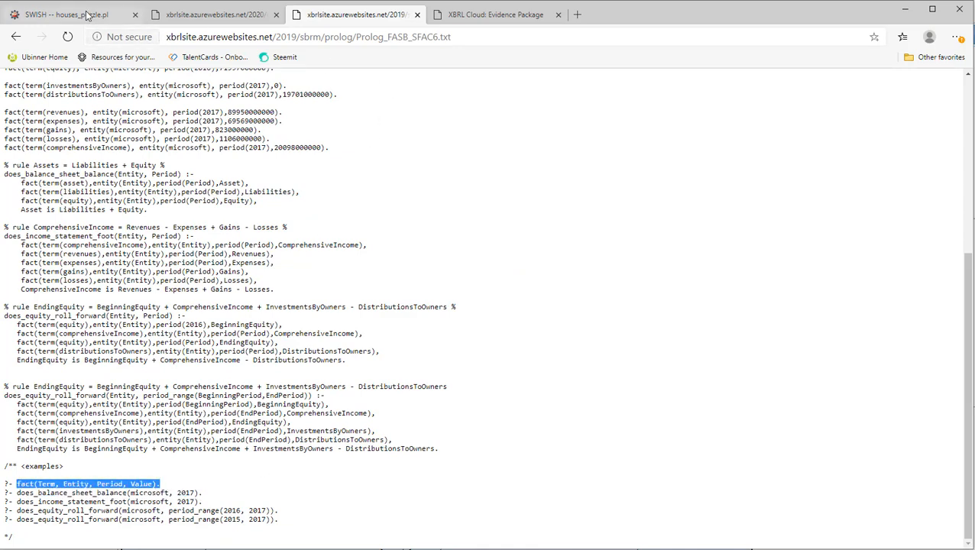
Submit the fact-listing query and close earlier query panes after the 'too many open queries' warning
left_click(69, 13)
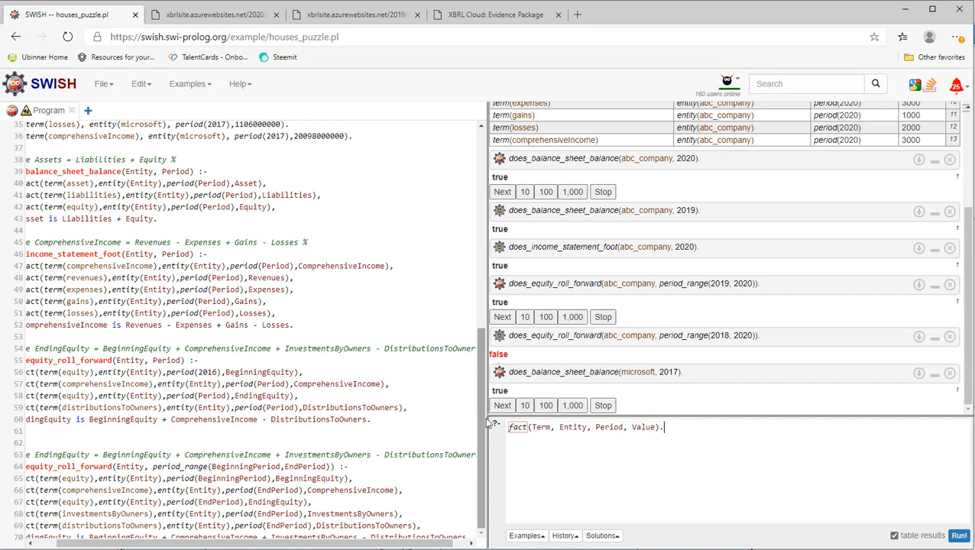
left_click(960, 535)
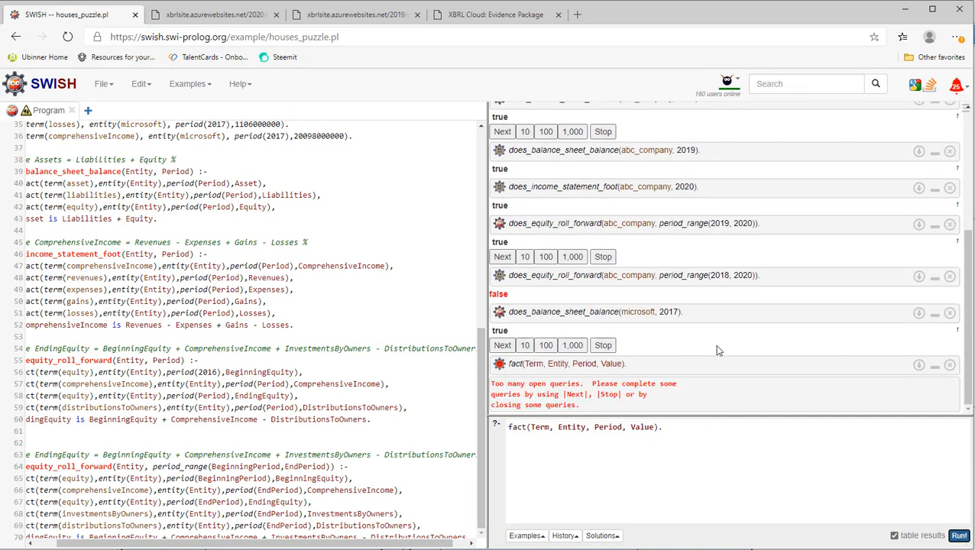
mouse_move(858, 410)
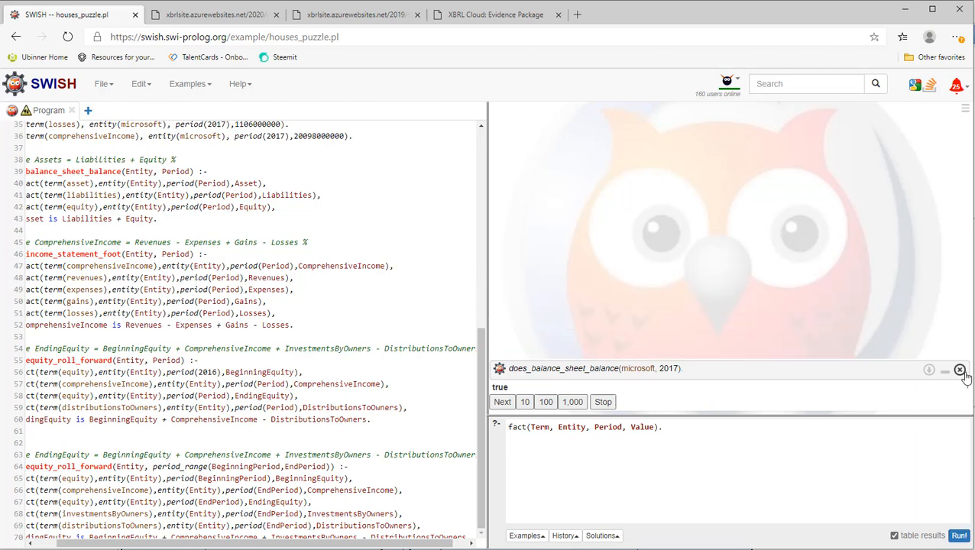
left_click(959, 370)
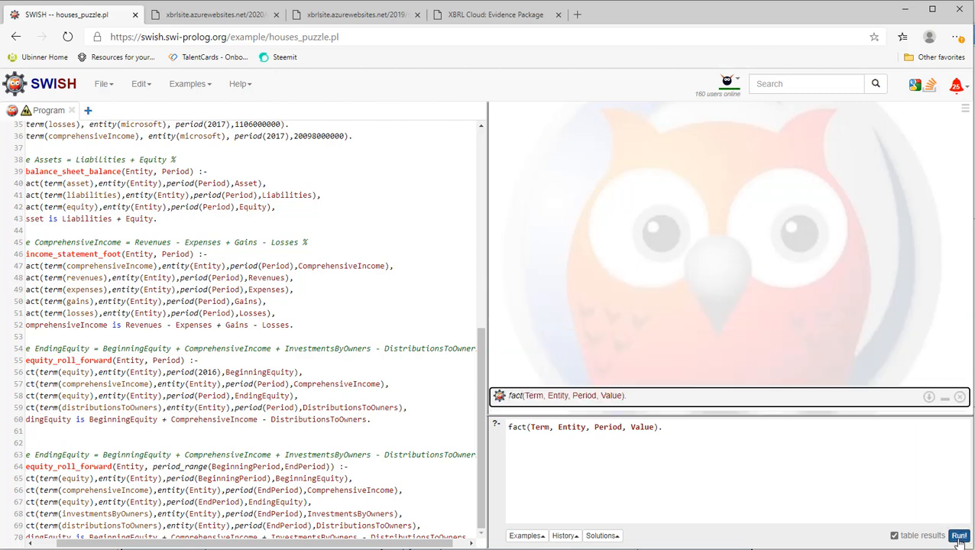
Run fact(Term, Entity, Period, Value) and select Microsoft's 2017 asset value in the table
left_click(959, 534)
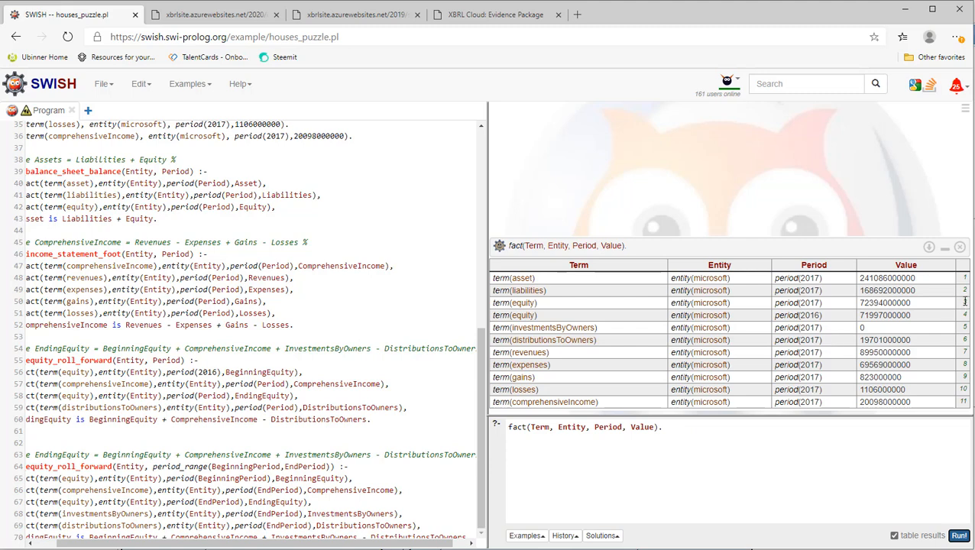
mouse_move(617, 150)
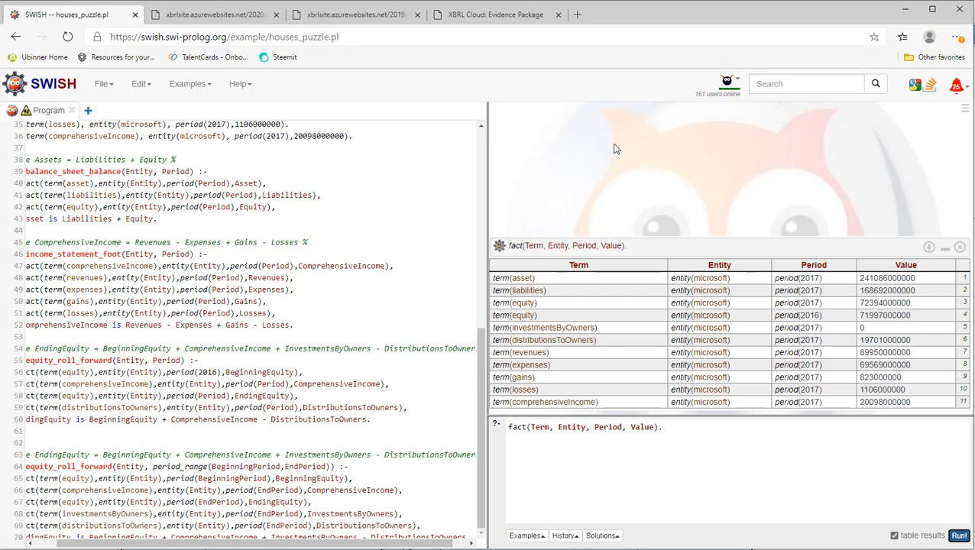
mouse_move(736, 341)
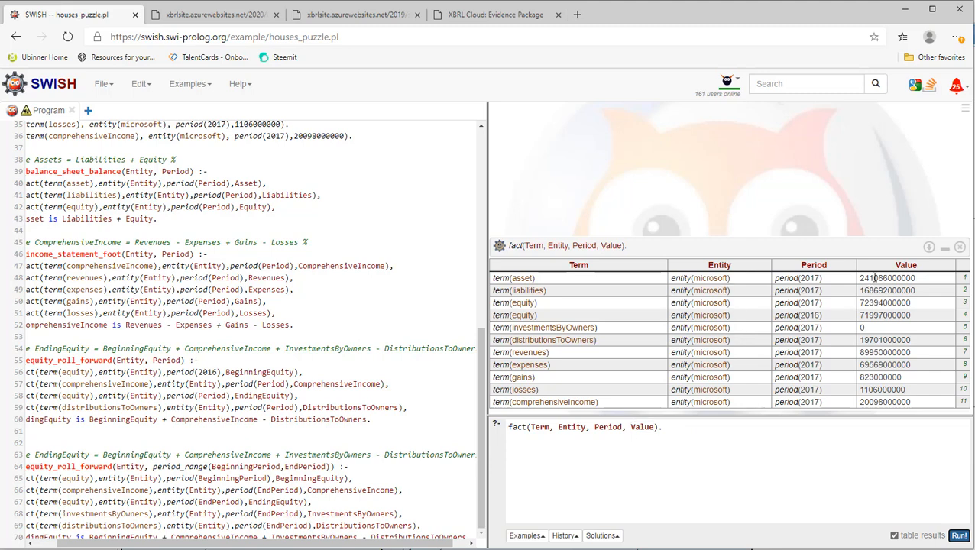
double_click(904, 278)
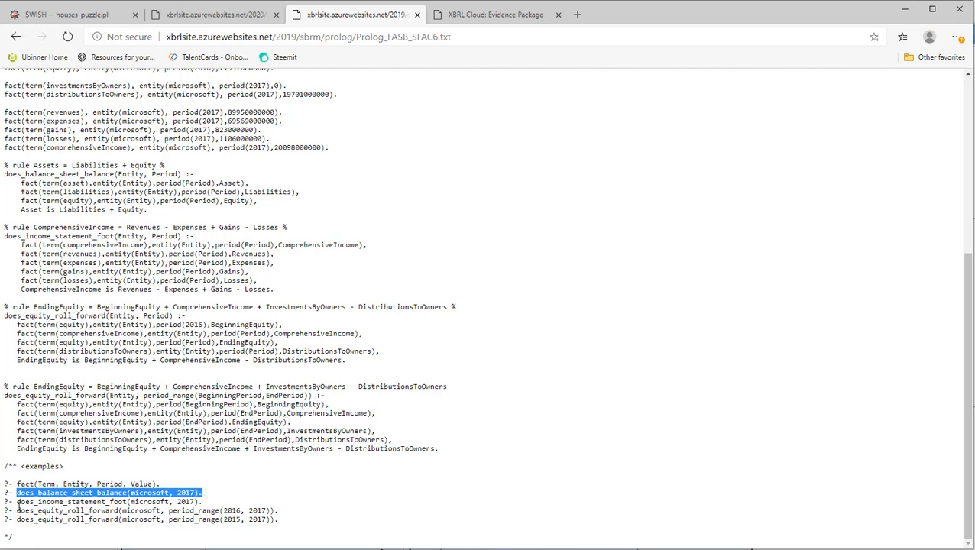
Run does_income_statement_foot(microsoft, 2017), which returns true
double_click(107, 501)
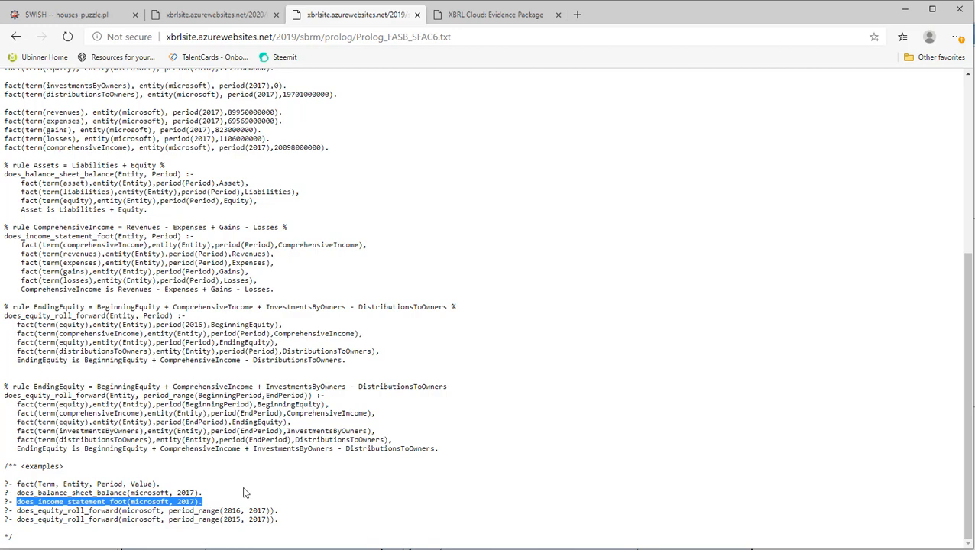
left_click(67, 15)
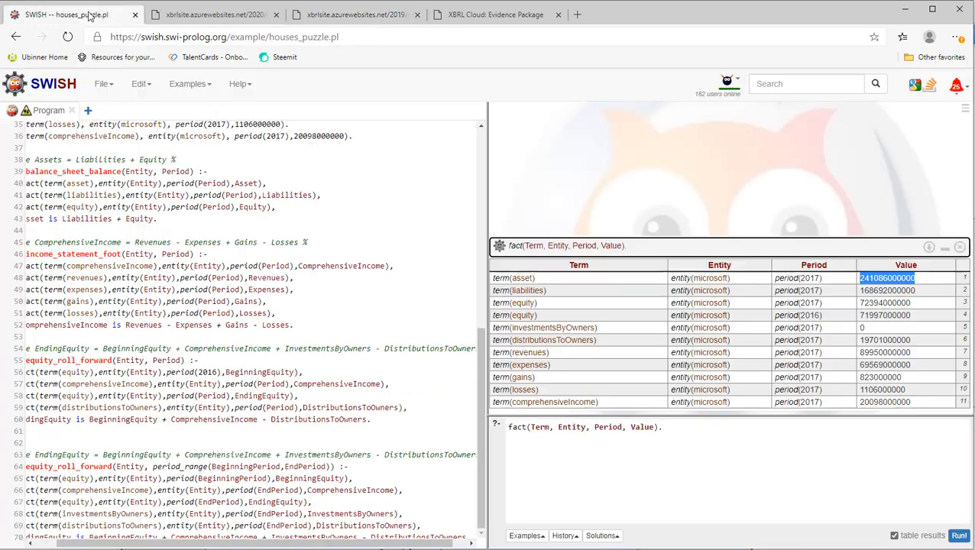
type("does_income_statement_foot(microsoft, 2017).")
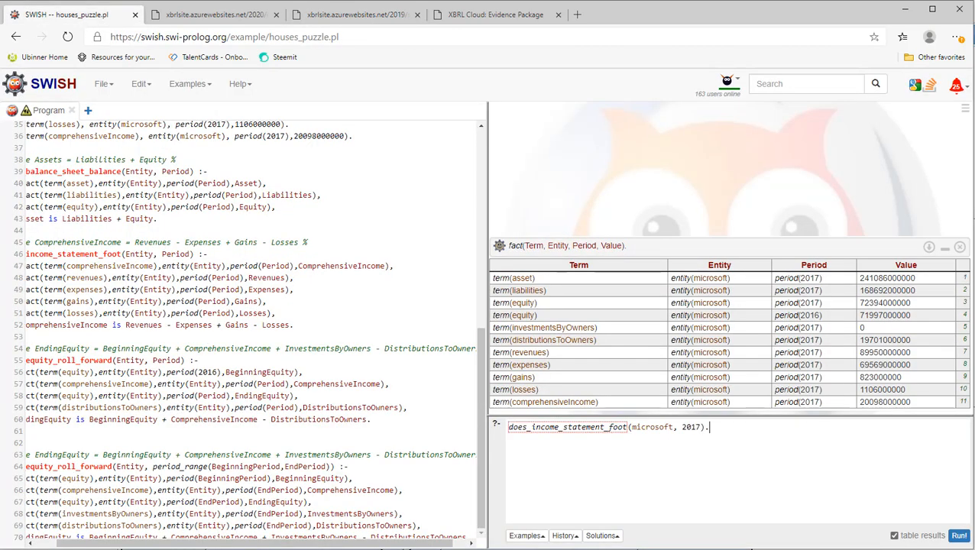
left_click(959, 535)
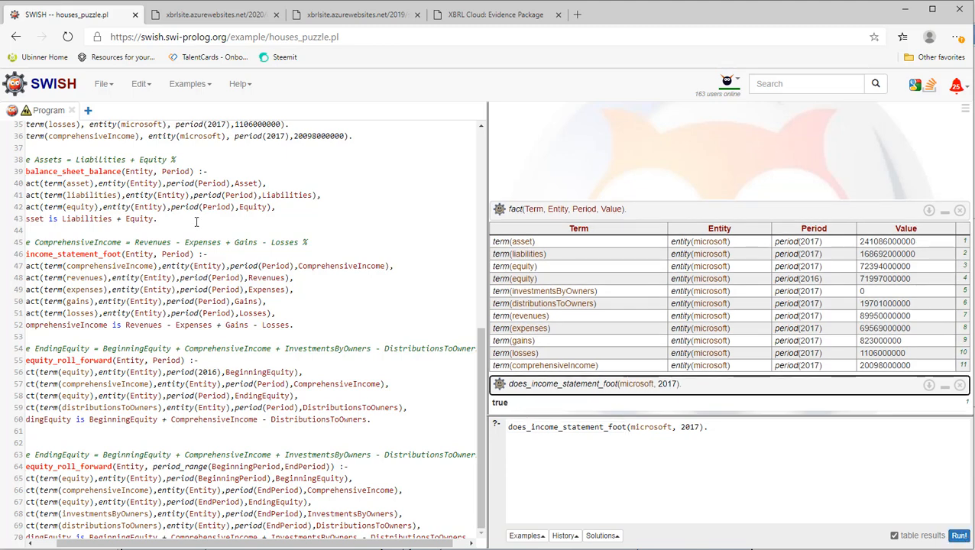
Run does_equity_roll_forward(microsoft, period_range(2016, 2017)) from the Microsoft text, returning true
left_click(214, 14)
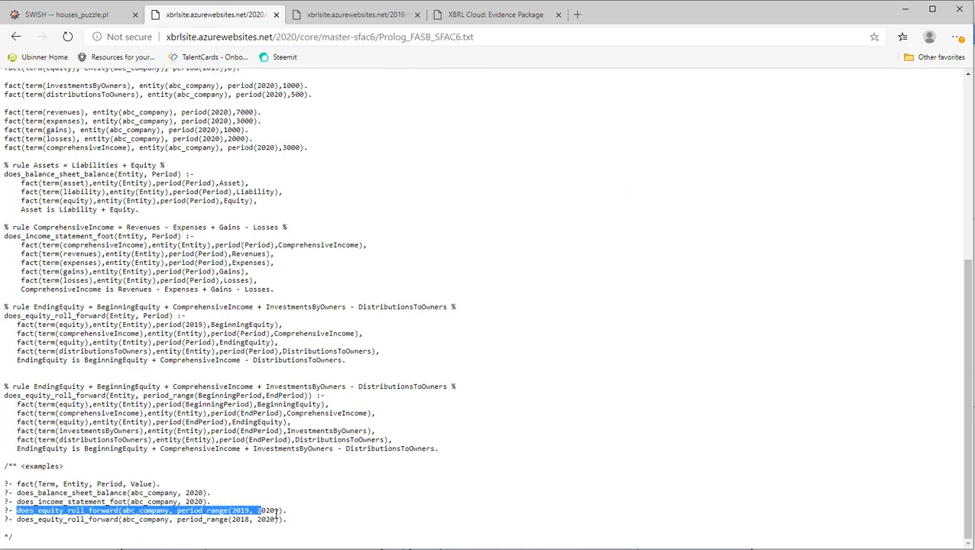
left_click(353, 14)
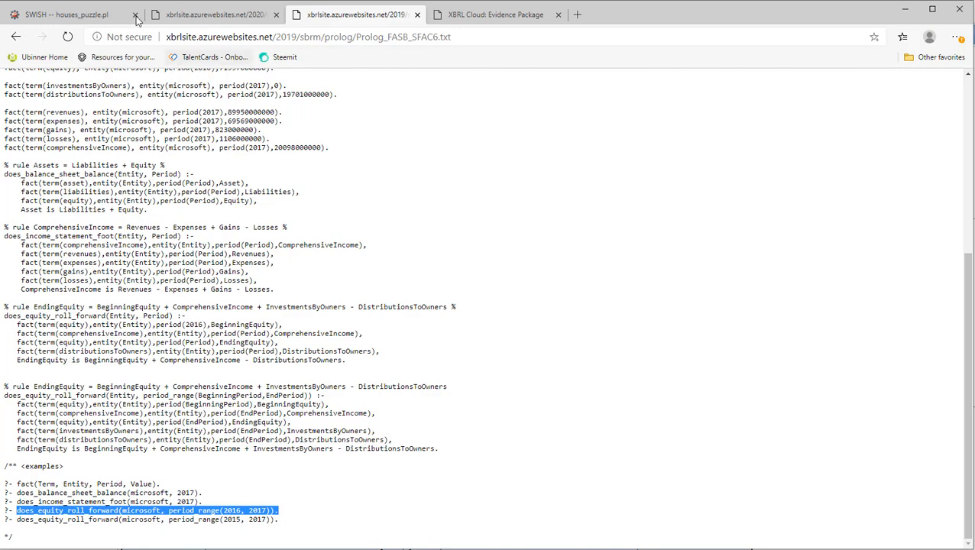
left_click(64, 14)
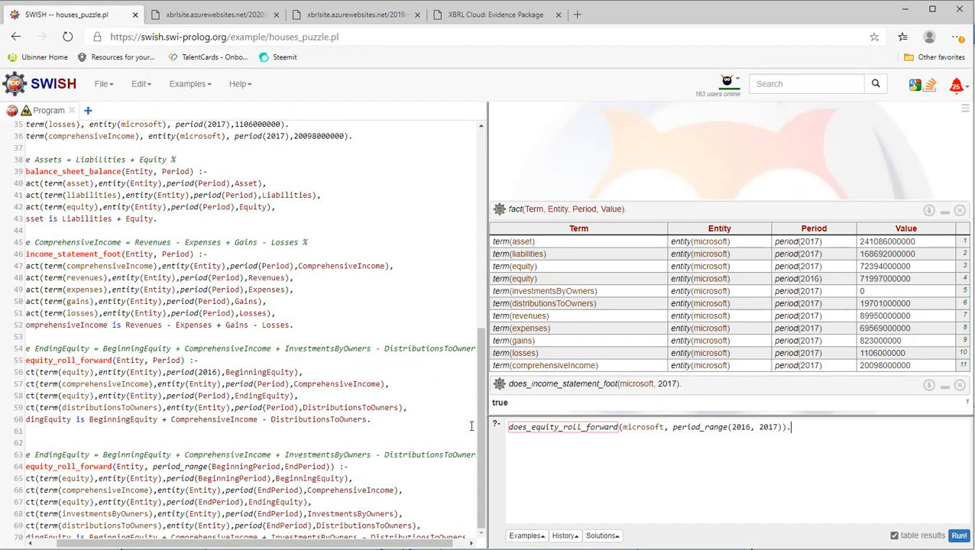
left_click(959, 534)
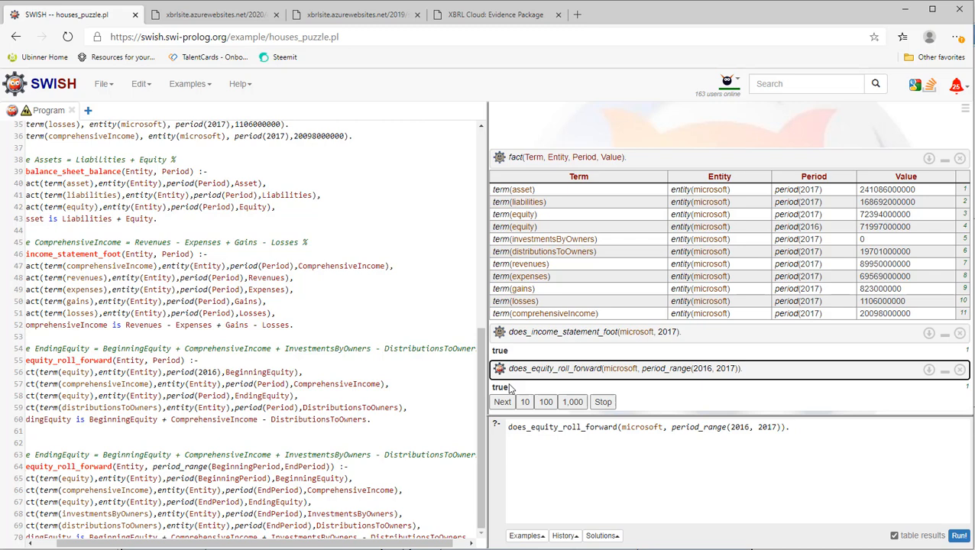
mouse_move(676, 345)
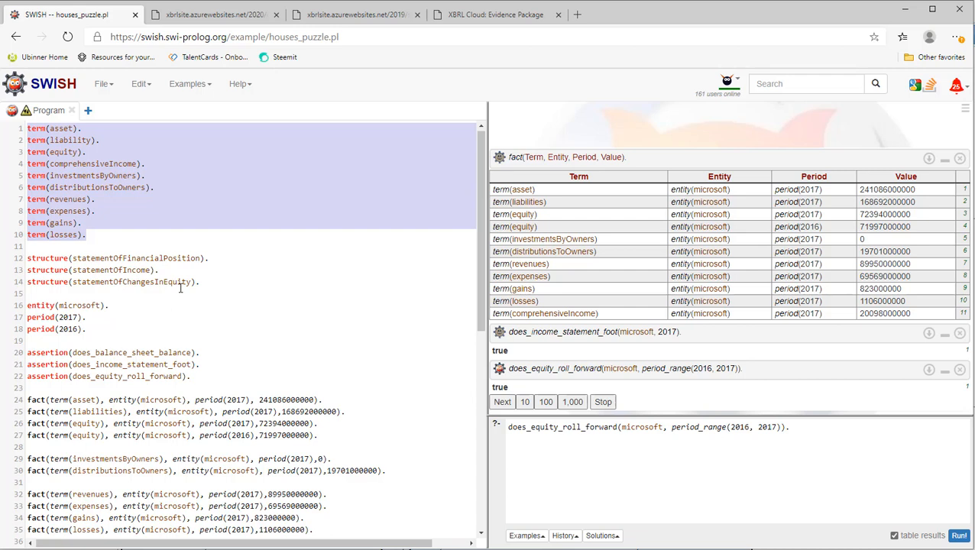
scroll("down", 3)
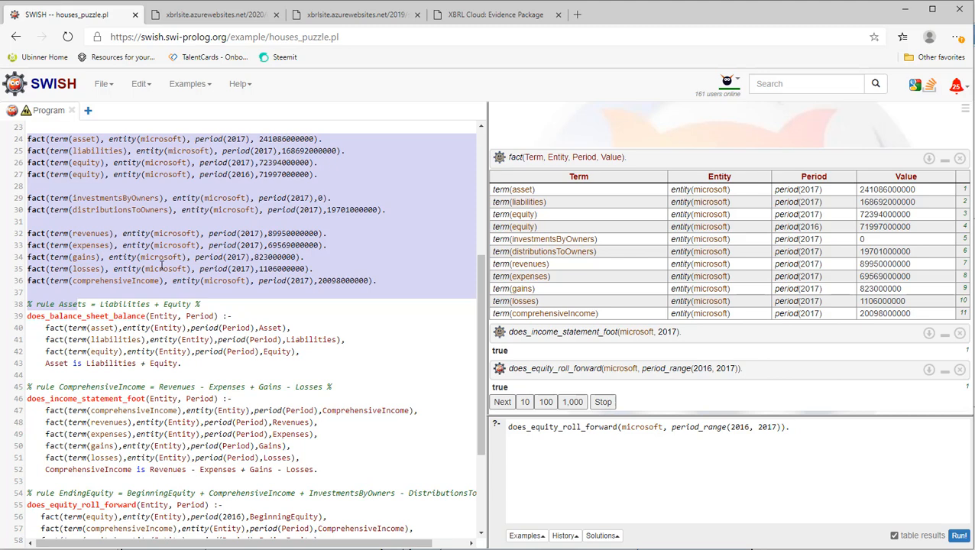
scroll("down", 3)
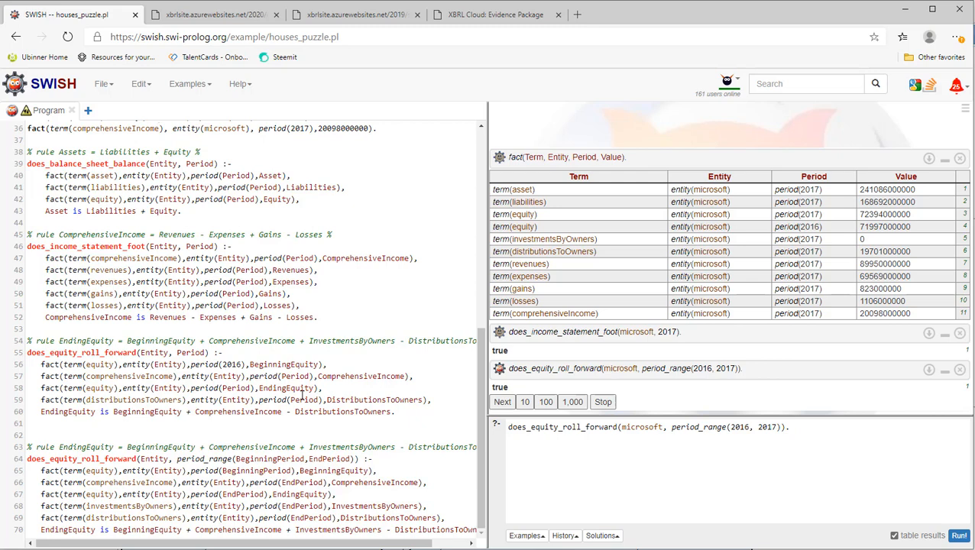
mouse_move(803, 403)
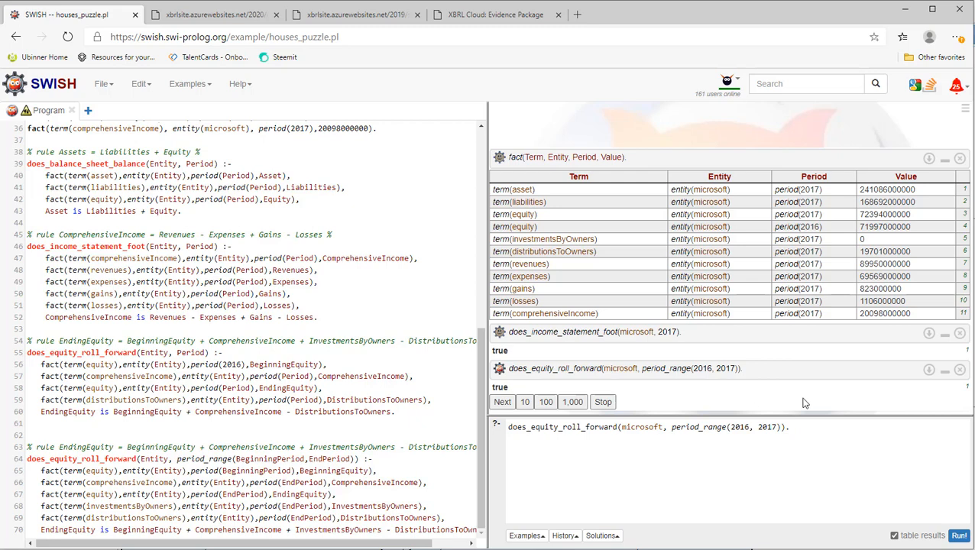
mouse_move(675, 459)
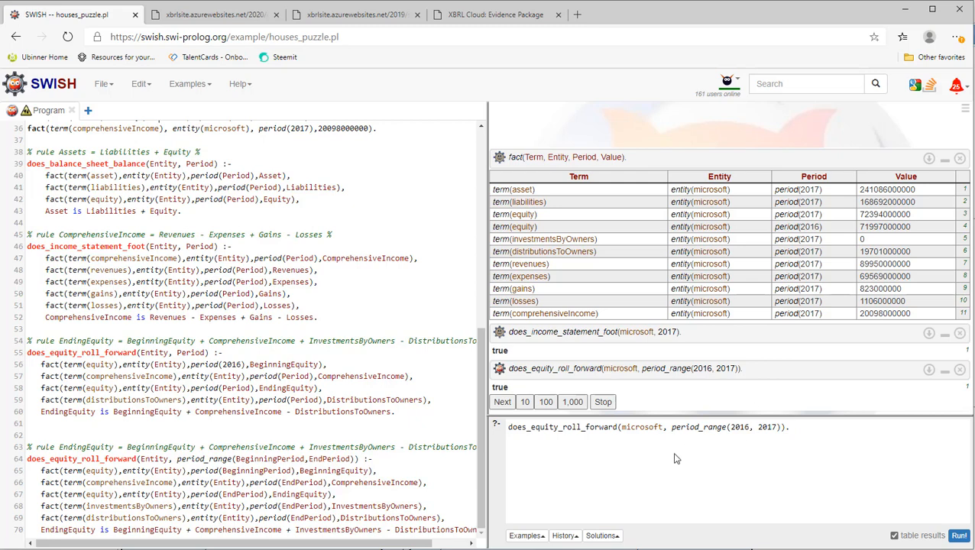